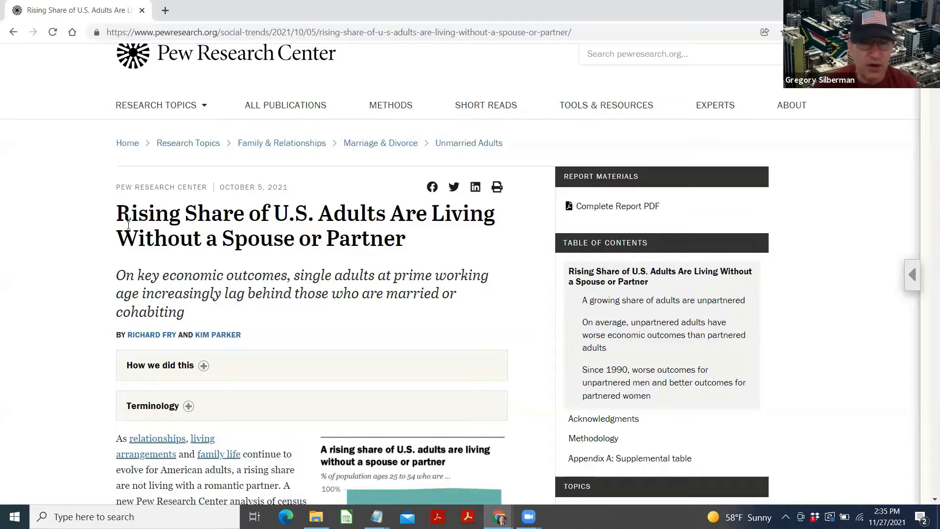
Highlight the headline and its subtitle on single adults lagging economically in yellow.
{"action": "left_click_drag", "start_coordinate": [117, 213], "coordinate": [405, 238]}
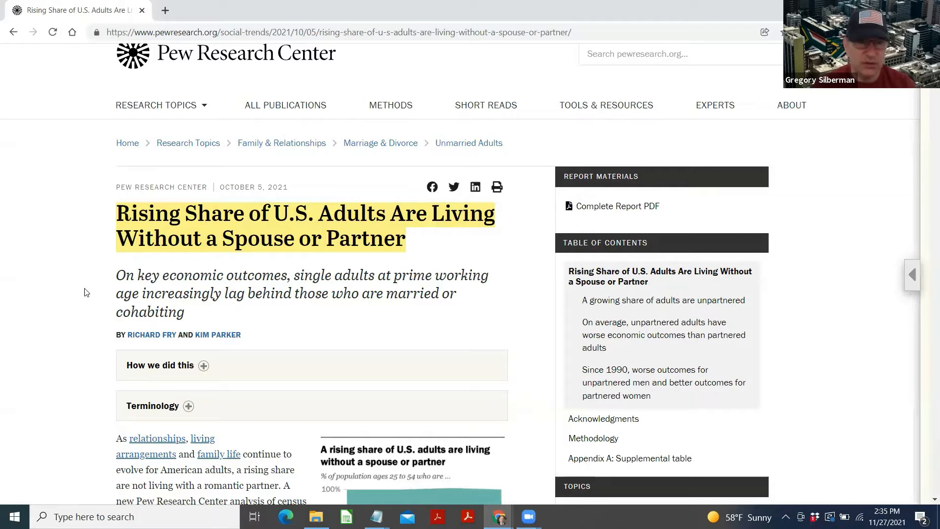
{"action": "scroll", "scroll_direction": "down", "scroll_amount": 3}
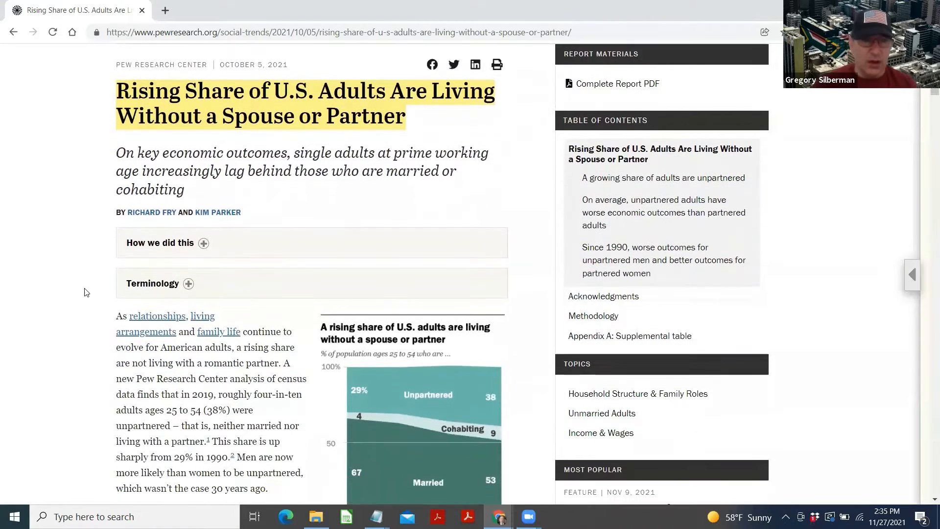
{"action": "scroll", "scroll_direction": "down", "scroll_amount": 3}
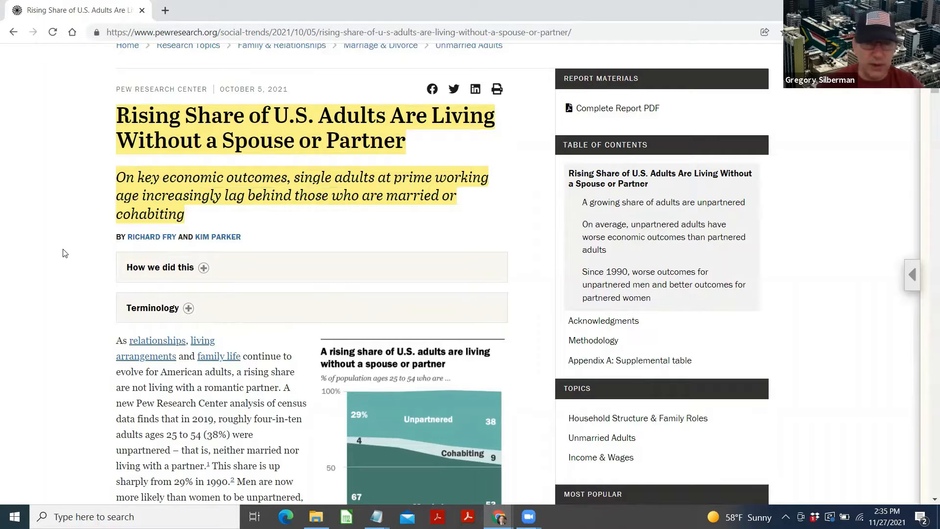
{"action": "scroll", "scroll_direction": "down", "scroll_amount": 3}
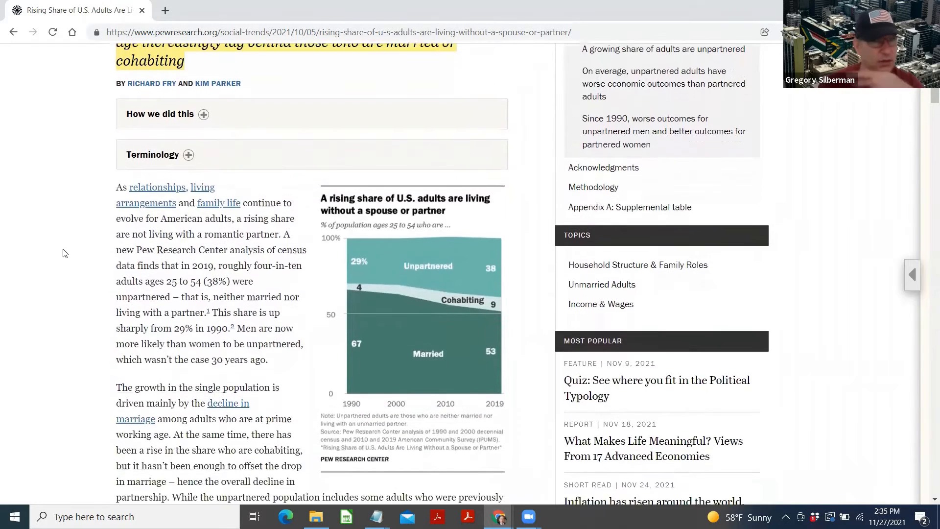
{"action": "scroll", "scroll_direction": "down", "scroll_amount": 3}
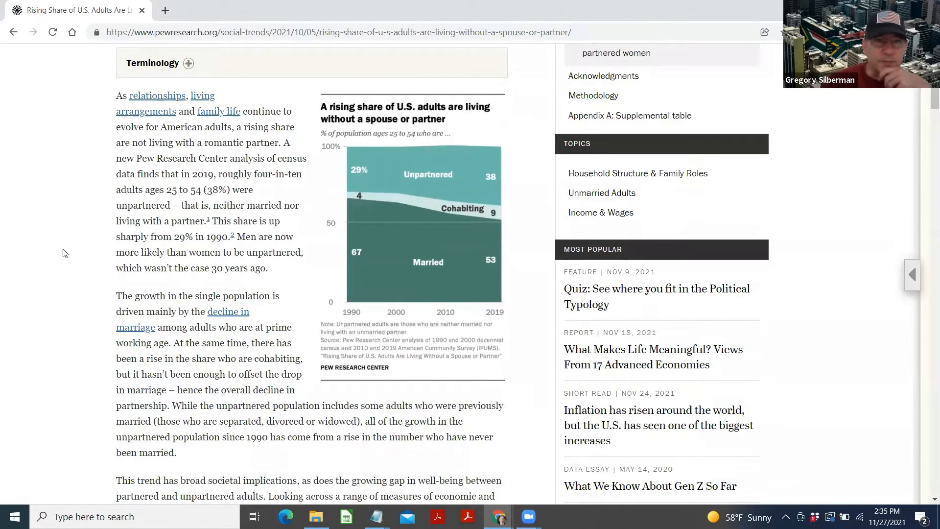
{"action": "scroll", "scroll_direction": "down", "scroll_amount": 3}
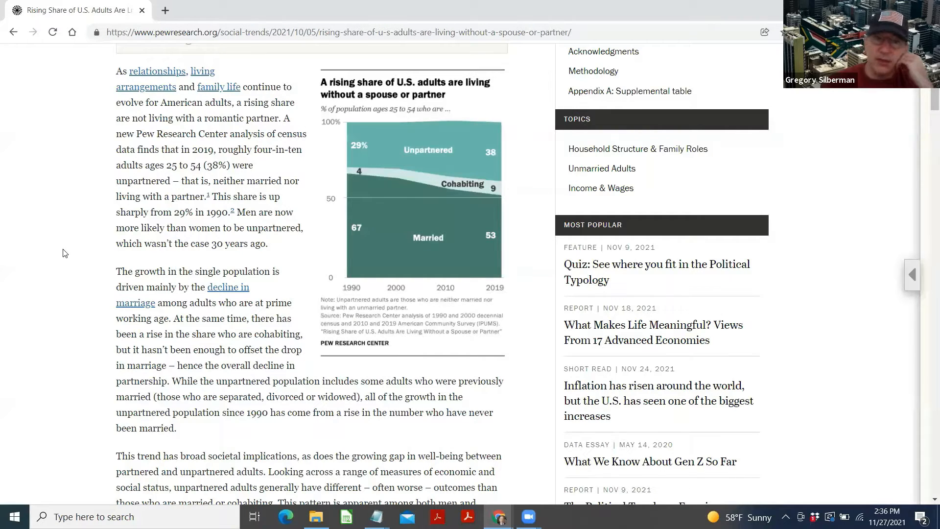
{"action": "scroll", "scroll_direction": "down", "scroll_amount": 3}
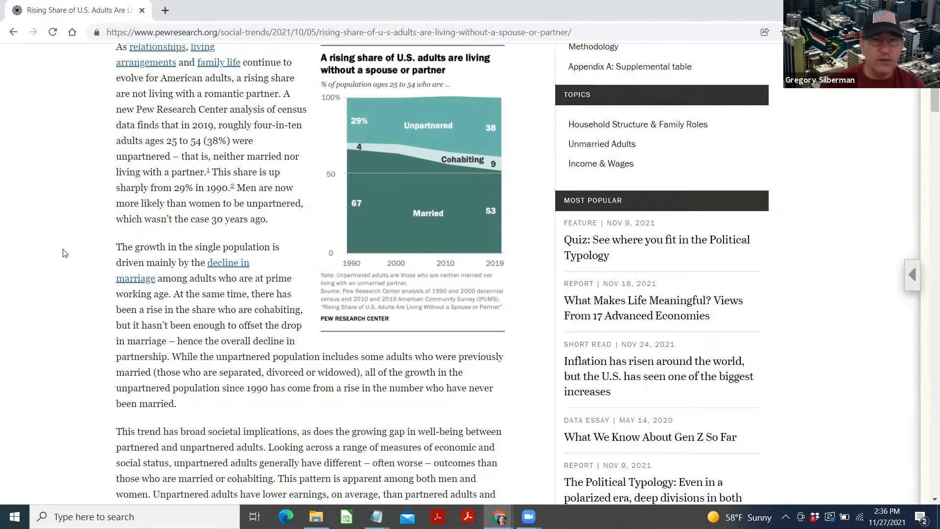
{"action": "scroll", "scroll_direction": "down", "scroll_amount": 3}
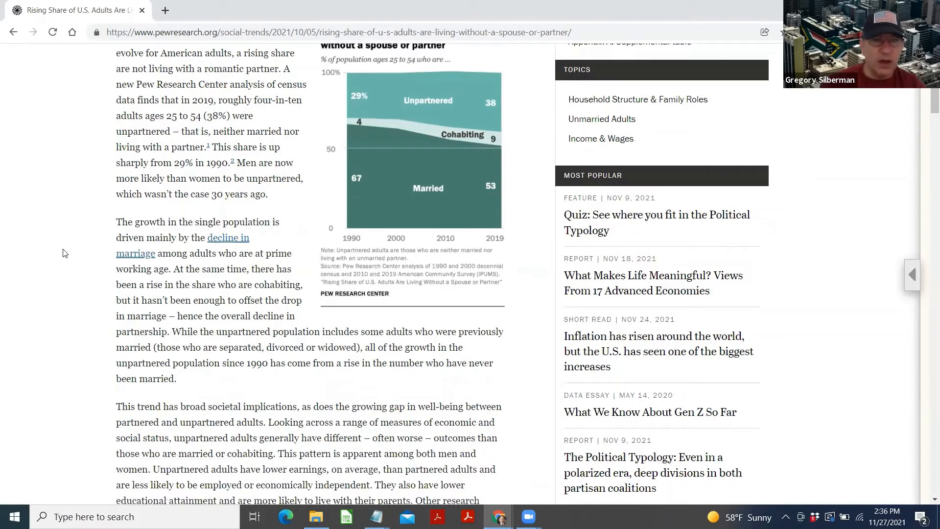
{"action": "scroll", "scroll_direction": "down", "scroll_amount": 3}
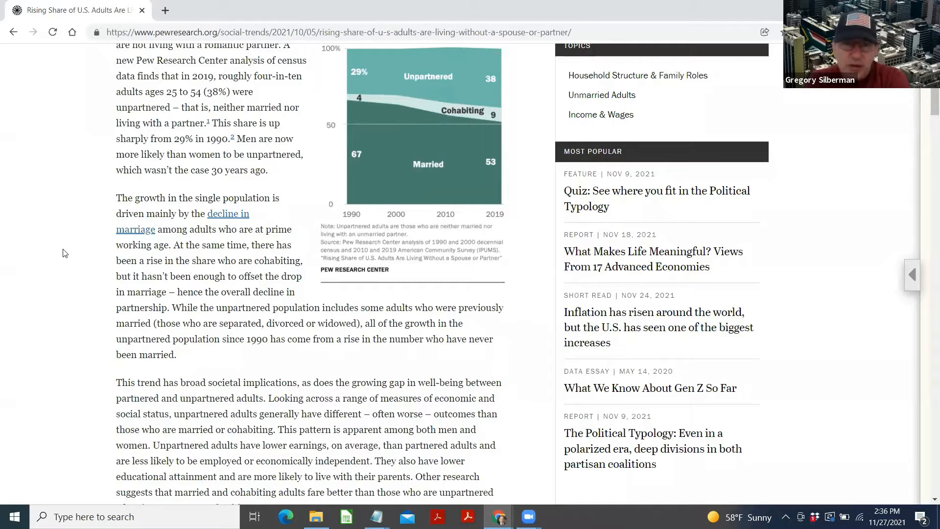
{"action": "scroll", "scroll_direction": "down", "scroll_amount": 3}
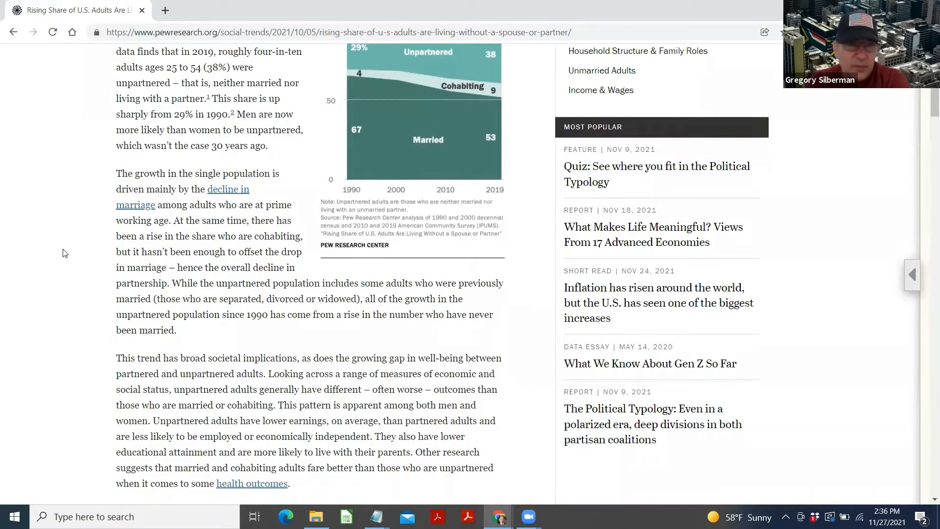
{"action": "scroll", "scroll_direction": "down", "scroll_amount": 3}
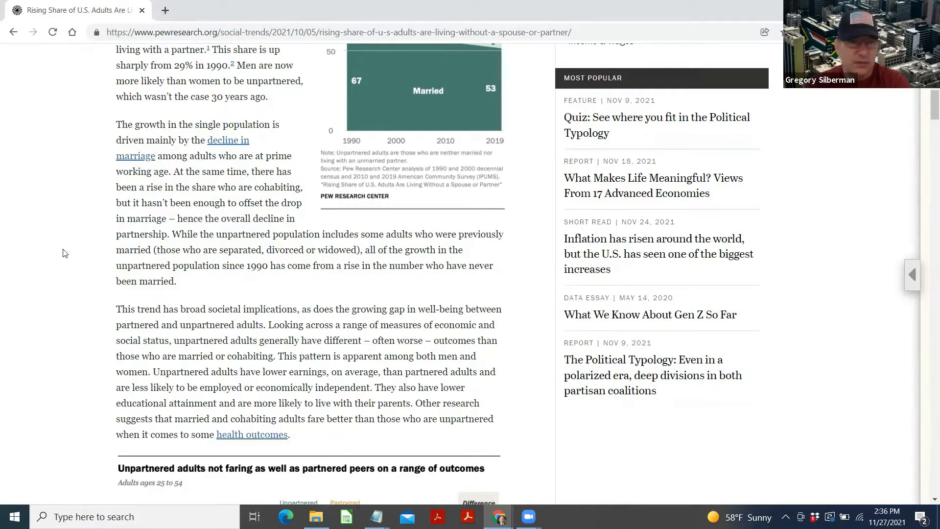
{"action": "scroll", "scroll_direction": "down", "scroll_amount": 3}
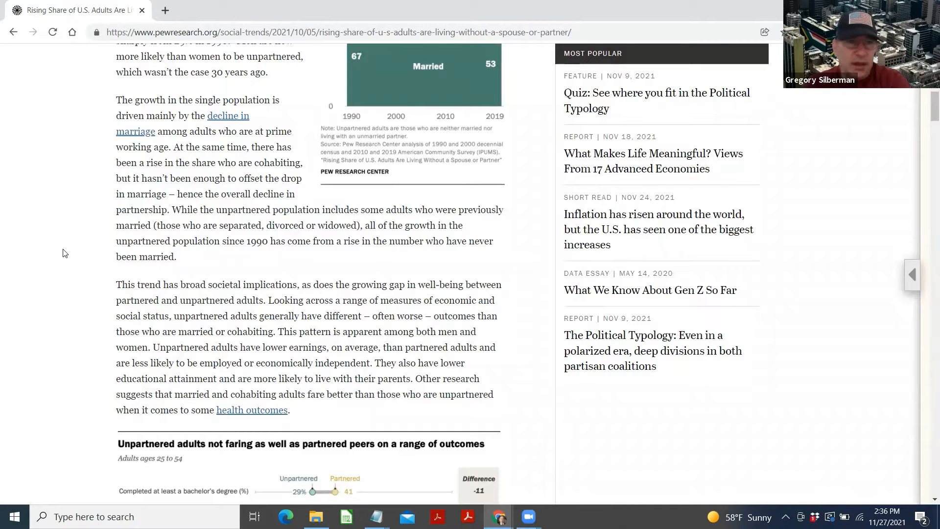
{"action": "scroll", "scroll_direction": "down", "scroll_amount": 3}
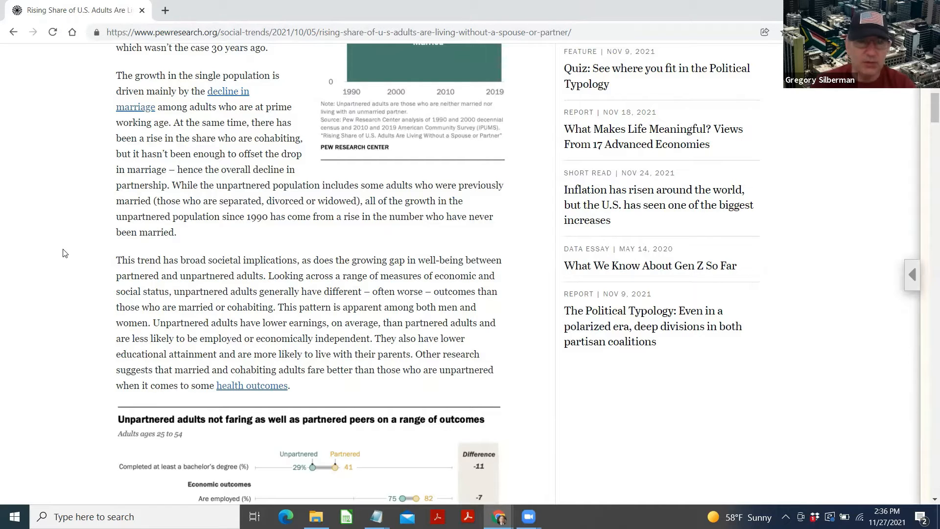
{"action": "scroll", "scroll_direction": "down", "scroll_amount": 3}
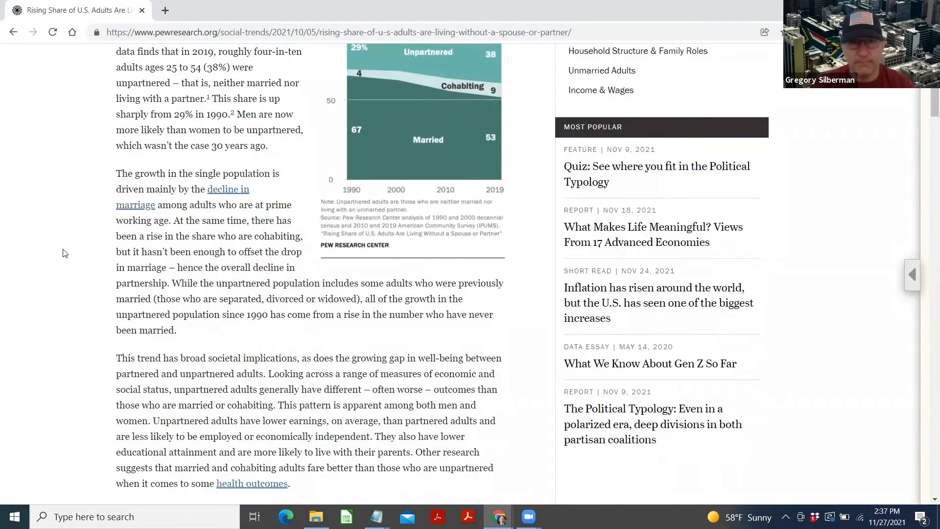
{"action": "scroll", "scroll_direction": "down", "scroll_amount": 3}
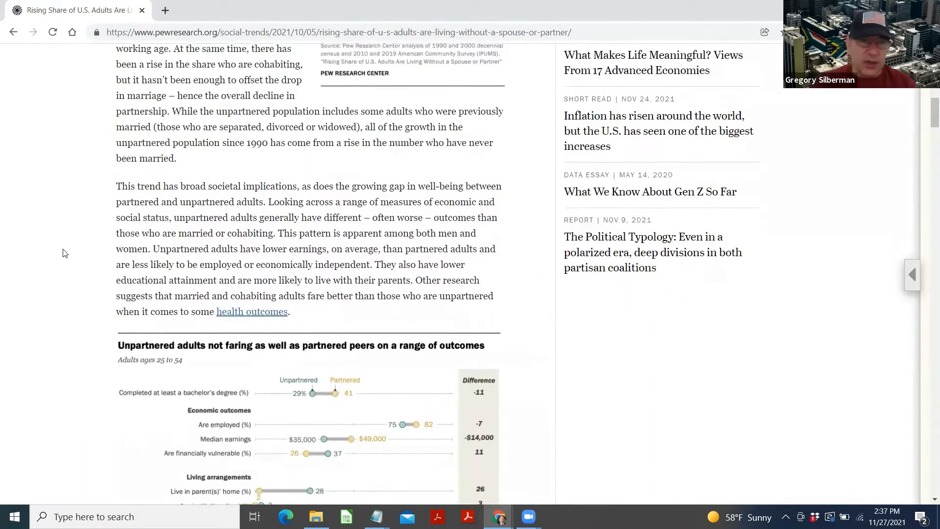
{"action": "scroll", "scroll_direction": "down", "scroll_amount": 3}
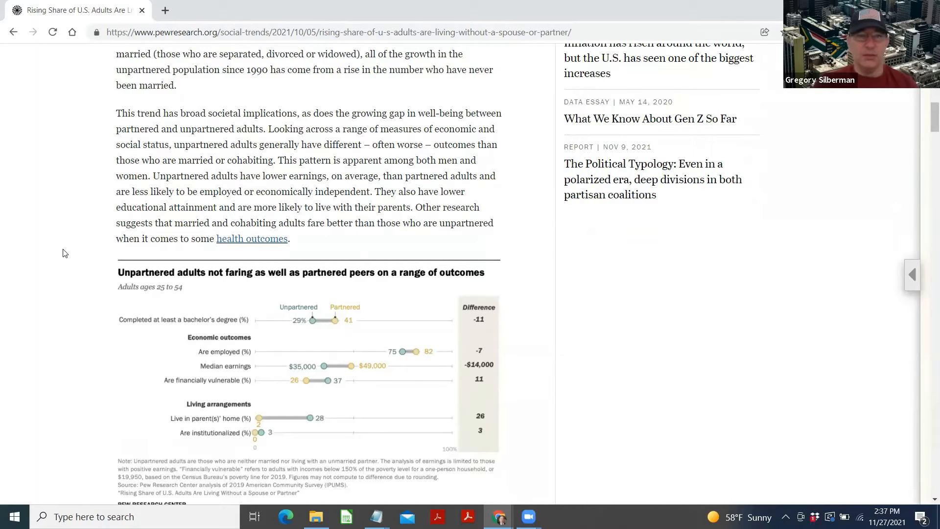
{"action": "scroll", "scroll_direction": "down", "scroll_amount": 3}
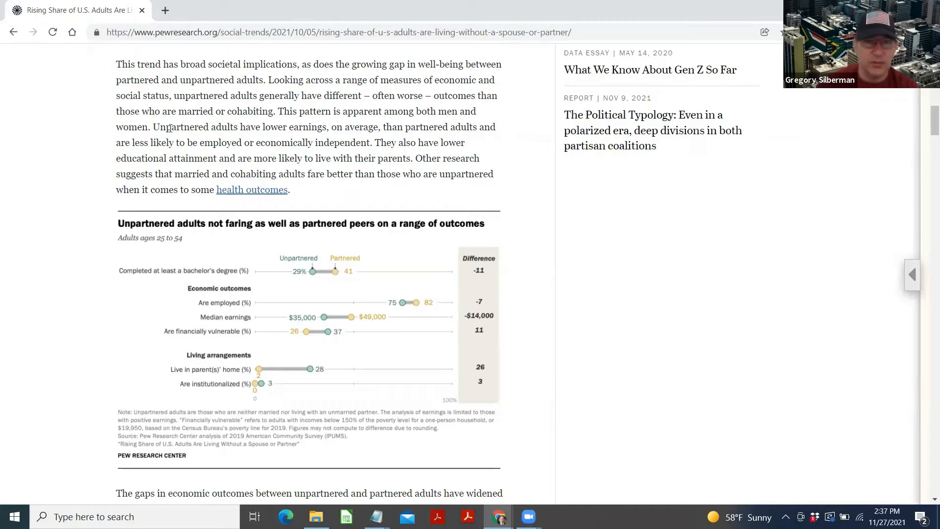
{"action": "mouse_move", "coordinate": [154, 137]}
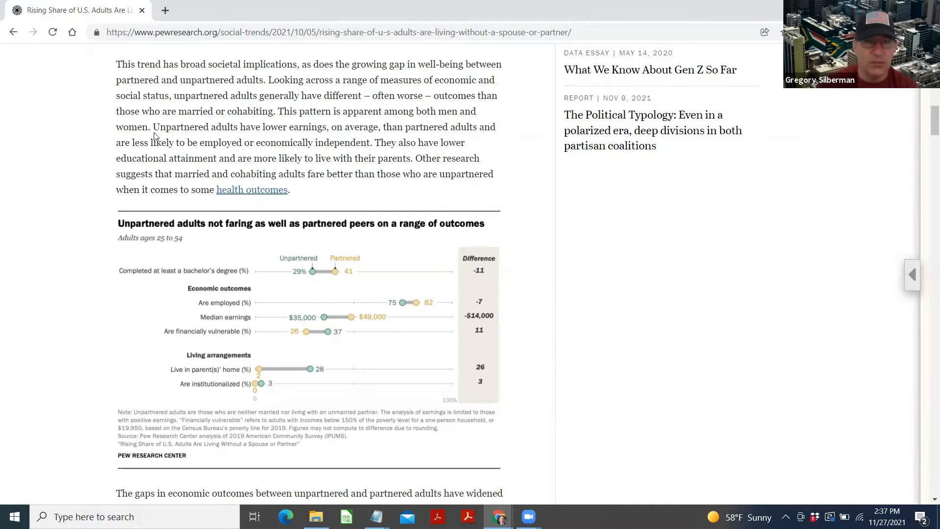
Highlight the sentences on unpartnered adults' lower earnings, employment, education and living with parents.
{"action": "left_click_drag", "start_coordinate": [152, 126], "coordinate": [373, 142]}
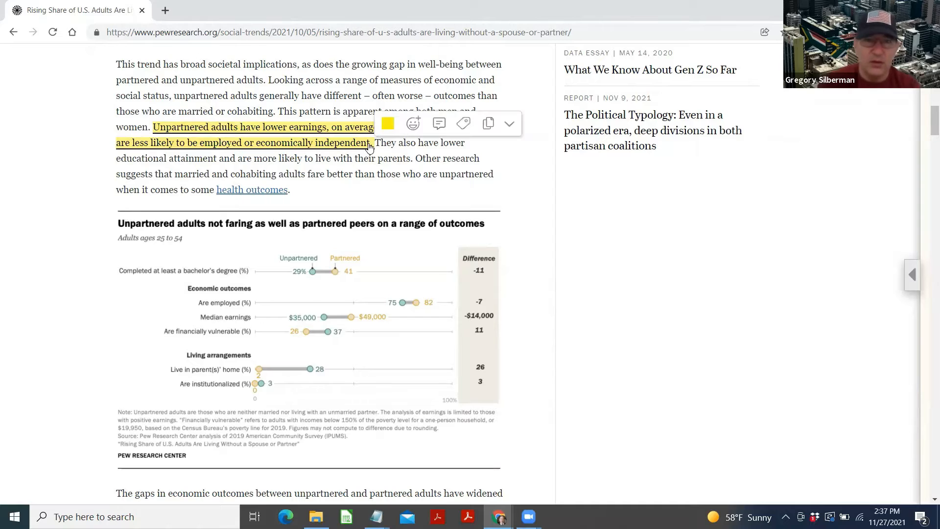
{"action": "scroll", "scroll_direction": "down", "scroll_amount": 3}
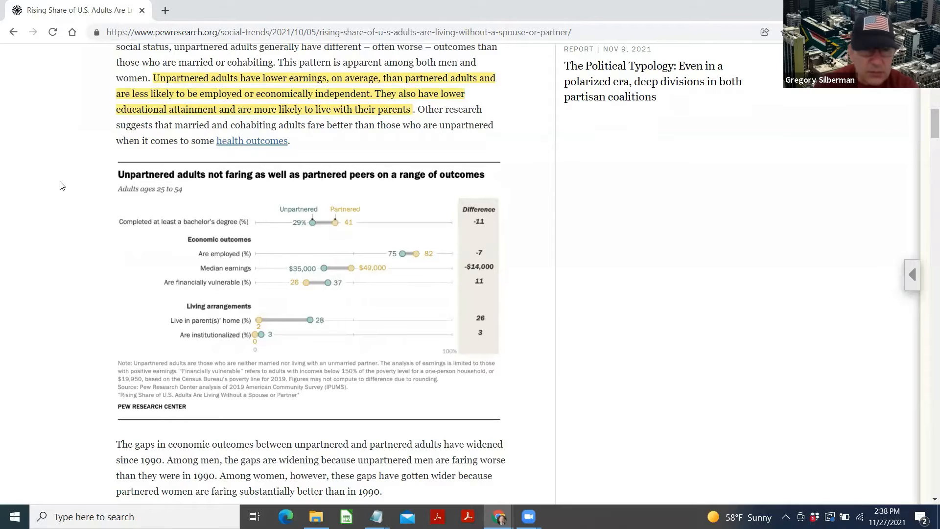
{"action": "scroll", "scroll_direction": "down", "scroll_amount": 3}
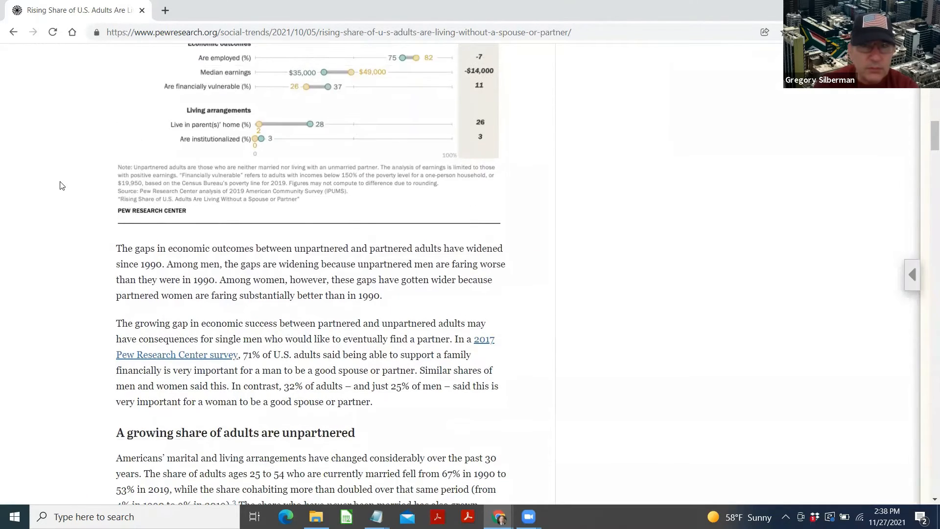
{"action": "scroll", "scroll_direction": "down", "scroll_amount": 3}
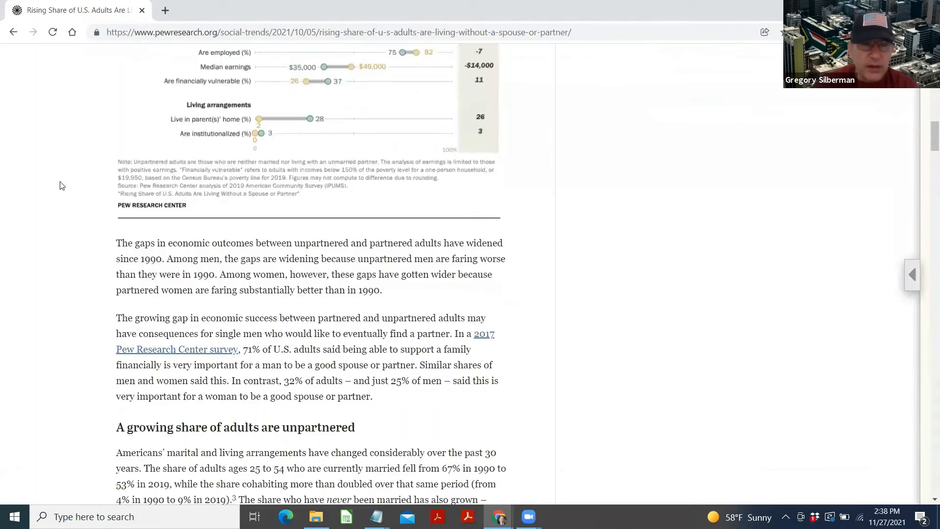
{"action": "scroll", "scroll_direction": "down", "scroll_amount": 3}
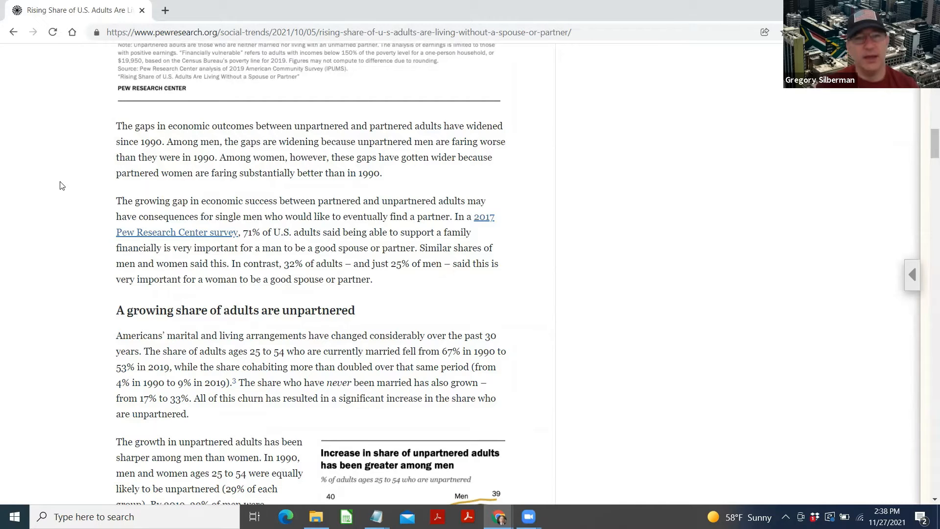
{"action": "scroll", "scroll_direction": "down", "scroll_amount": 3}
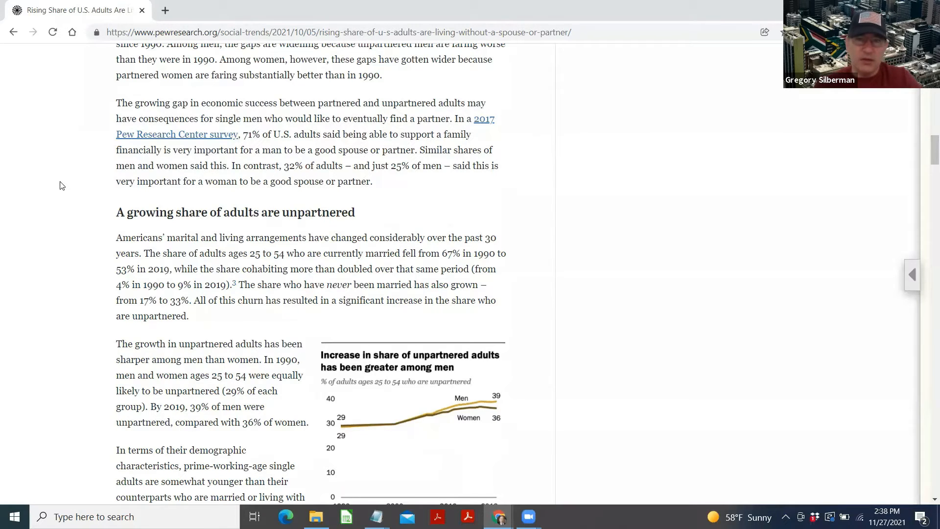
{"action": "scroll", "scroll_direction": "down", "scroll_amount": 3}
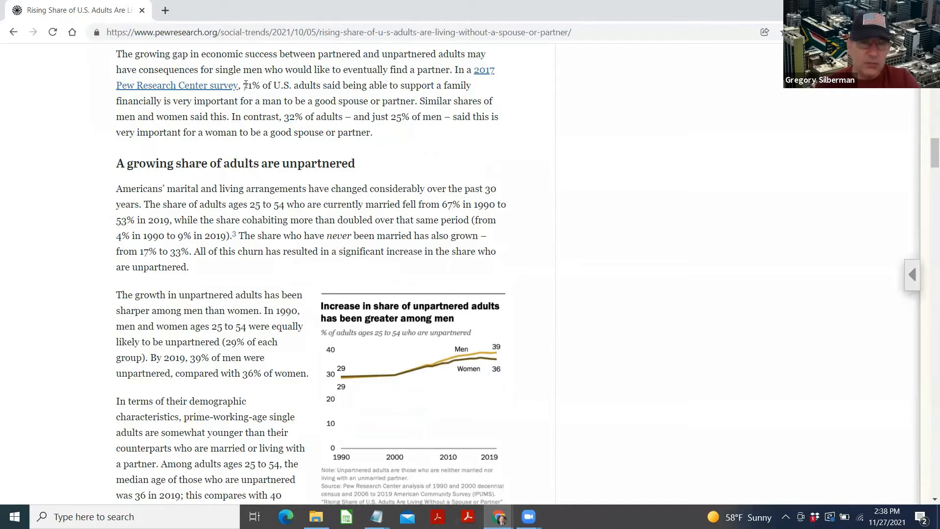
{"action": "left_click_drag", "start_coordinate": [243, 84], "coordinate": [417, 101]}
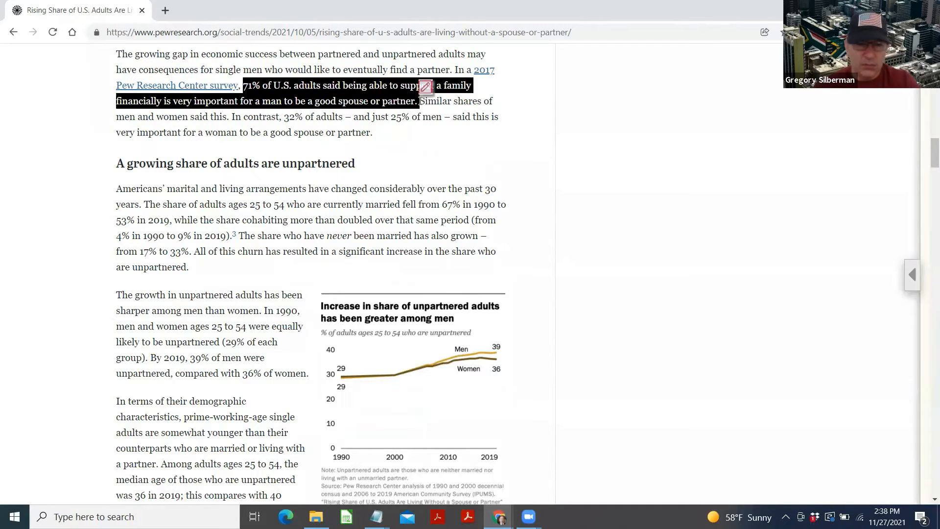
{"action": "left_click", "coordinate": [432, 83]}
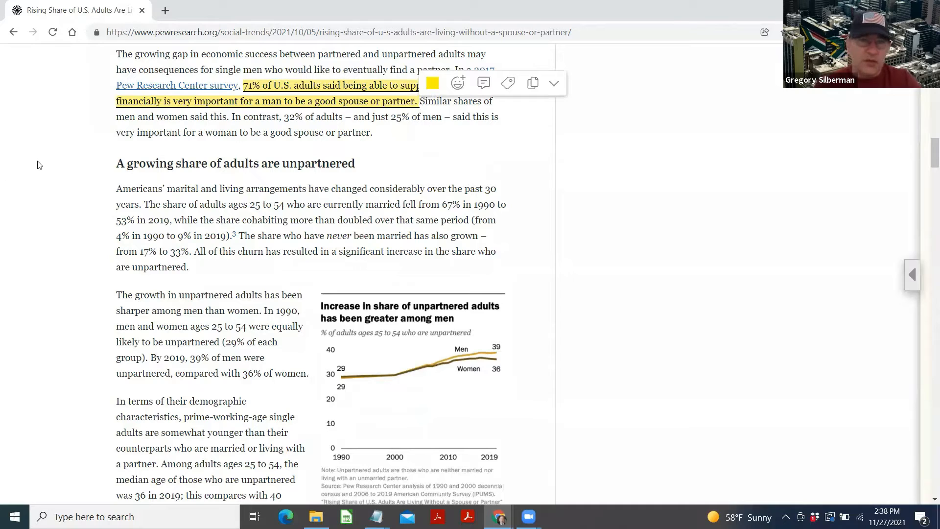
{"action": "scroll", "scroll_direction": "down", "scroll_amount": 3}
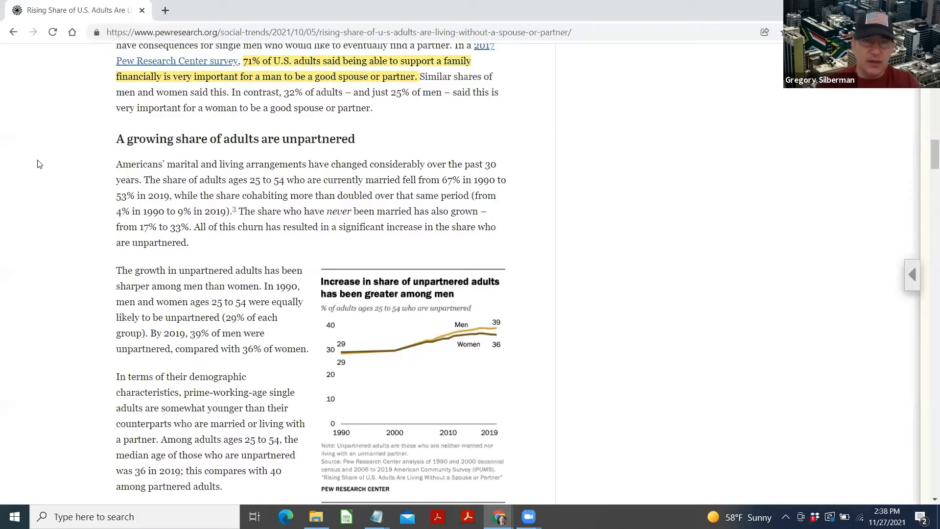
{"action": "scroll", "scroll_direction": "down", "scroll_amount": 3}
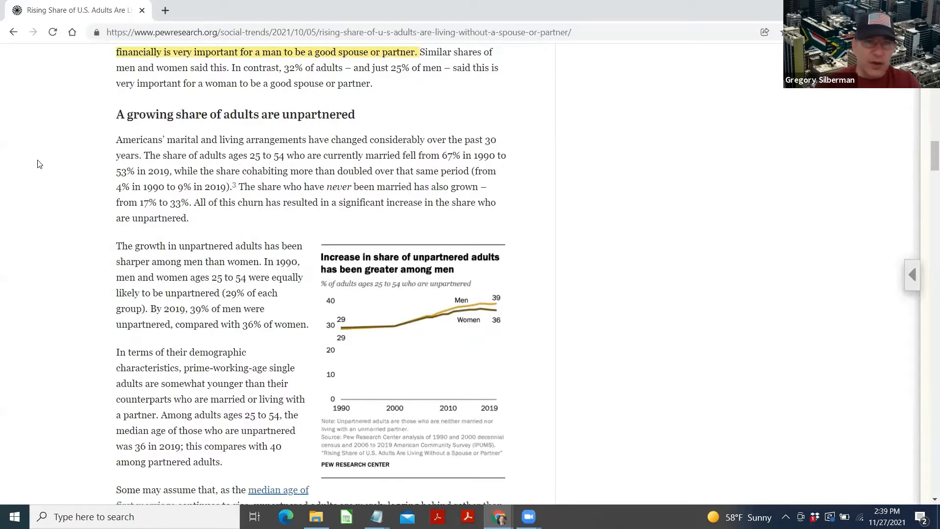
{"action": "scroll", "scroll_direction": "down", "scroll_amount": 3}
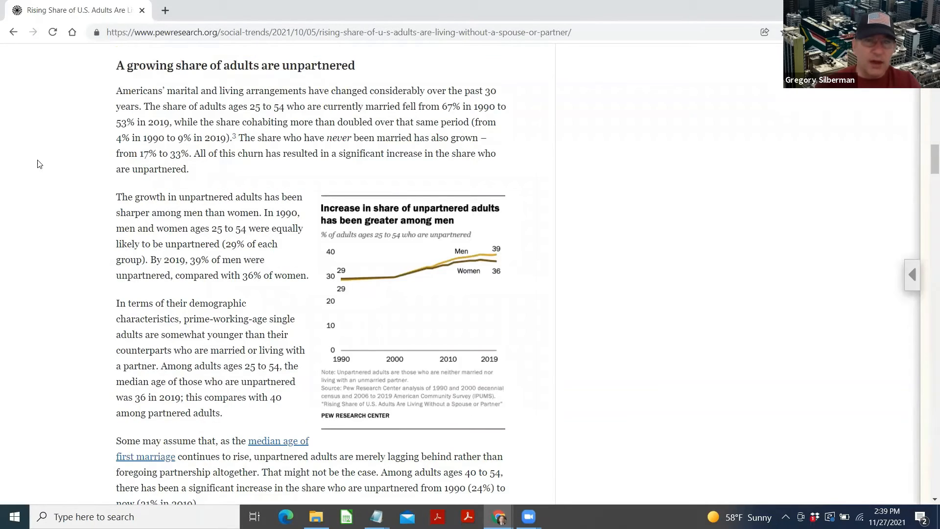
{"action": "scroll", "scroll_direction": "down", "scroll_amount": 3}
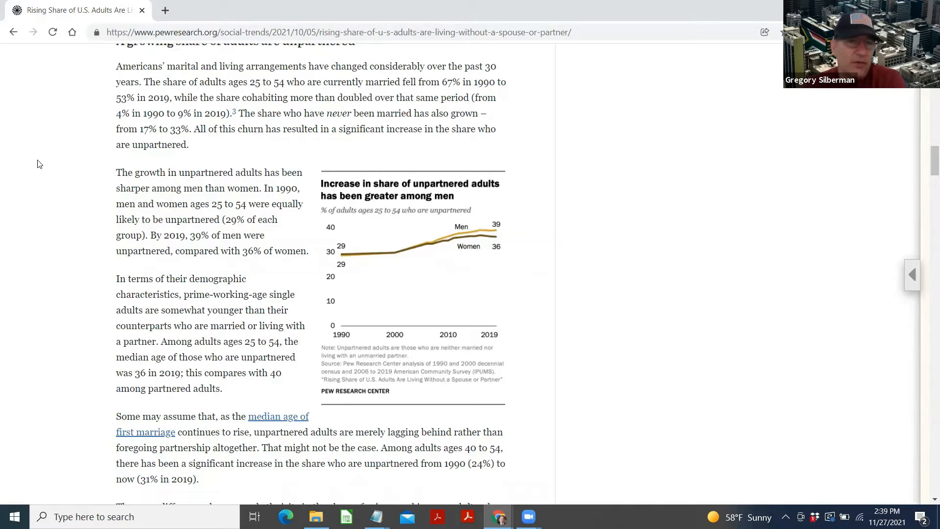
{"action": "scroll", "scroll_direction": "down", "scroll_amount": 3}
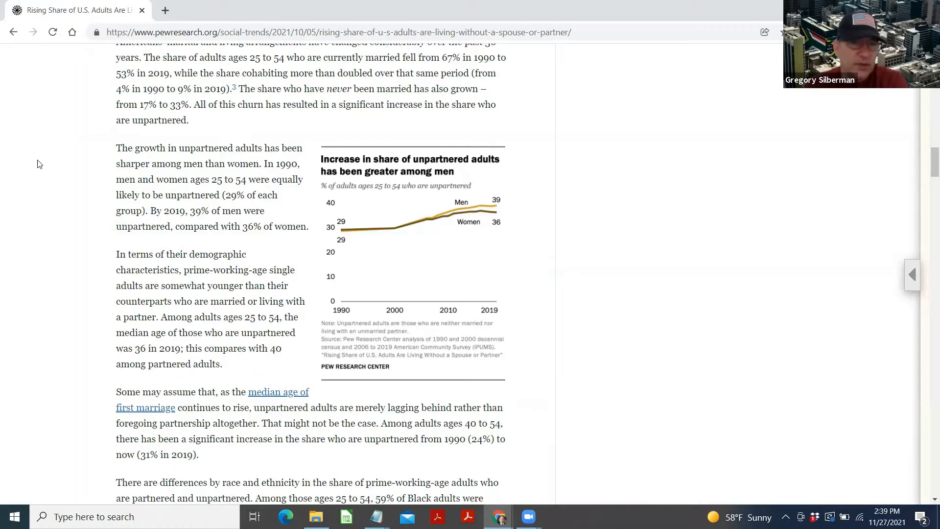
{"action": "scroll", "scroll_direction": "down", "scroll_amount": 3}
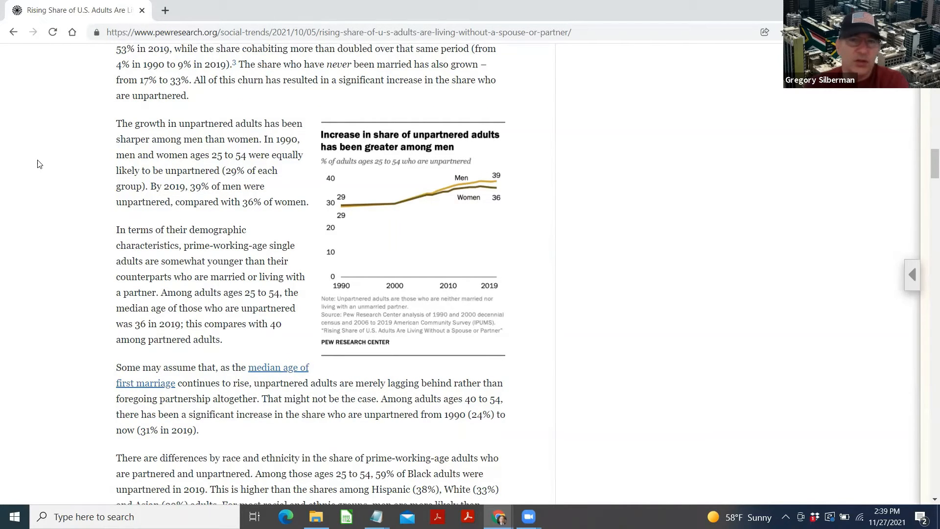
{"action": "scroll", "scroll_direction": "down", "scroll_amount": 3}
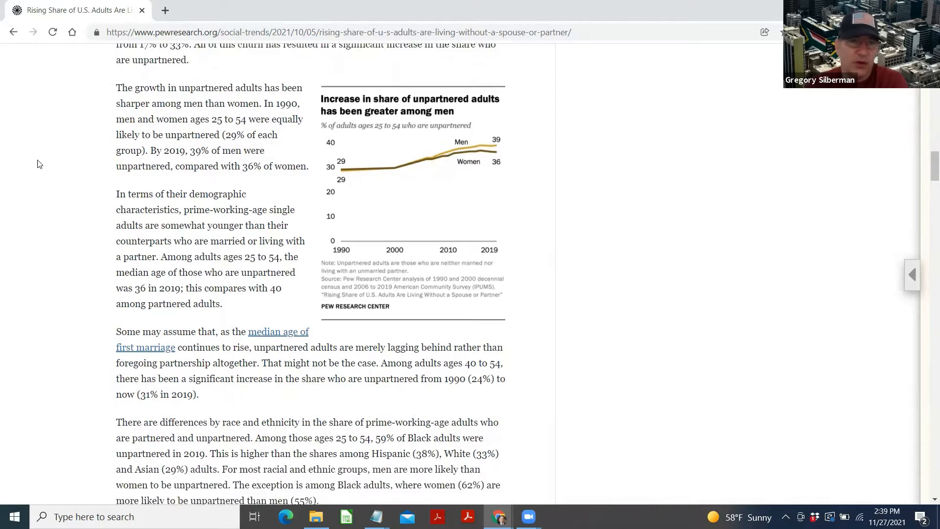
{"action": "scroll", "scroll_direction": "down", "scroll_amount": 3}
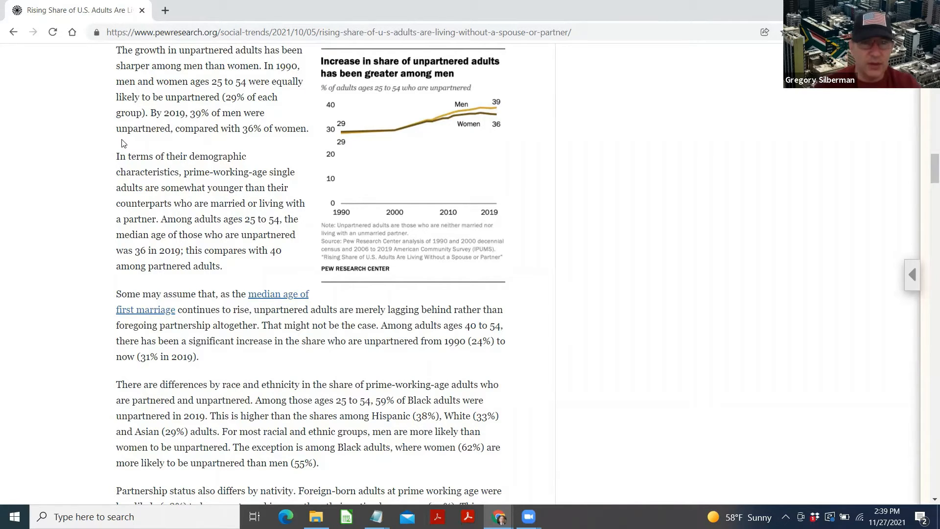
Highlight the passage that 39% of men versus 36% of women were unpartnered in 2019.
{"action": "left_click_drag", "start_coordinate": [155, 113], "coordinate": [306, 128]}
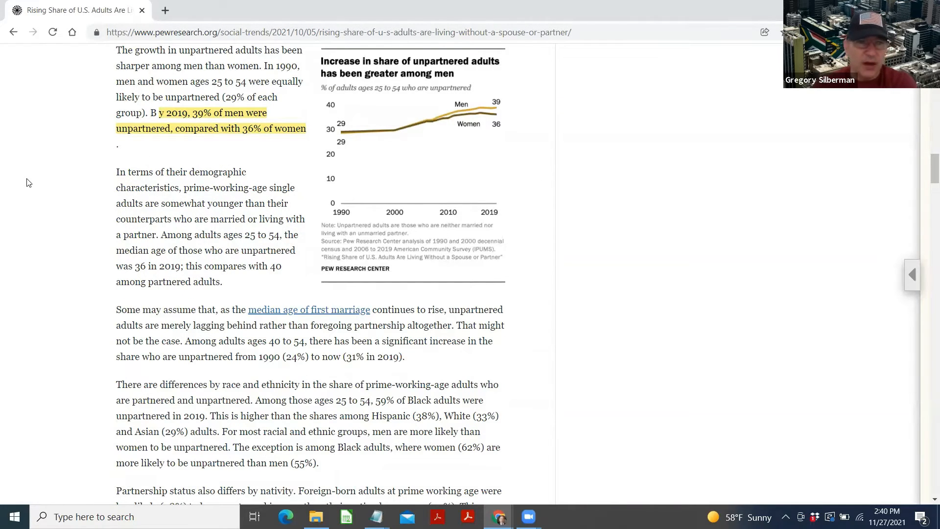
{"action": "scroll", "scroll_direction": "down", "scroll_amount": 3}
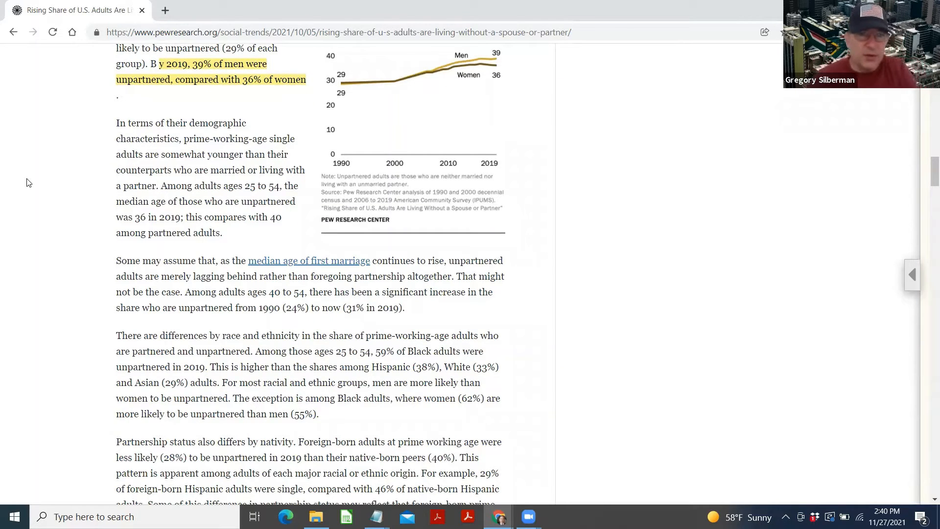
{"action": "scroll", "scroll_direction": "down", "scroll_amount": 3}
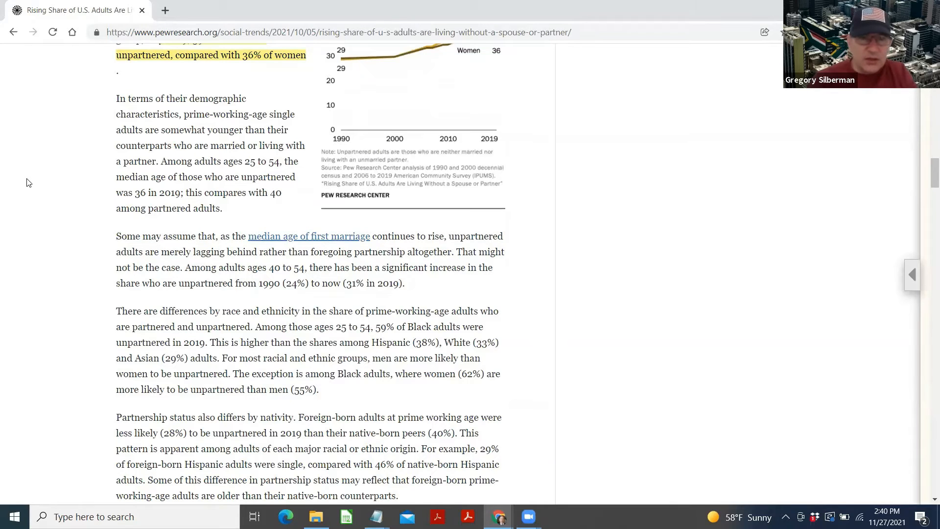
{"action": "scroll", "scroll_direction": "down", "scroll_amount": 3}
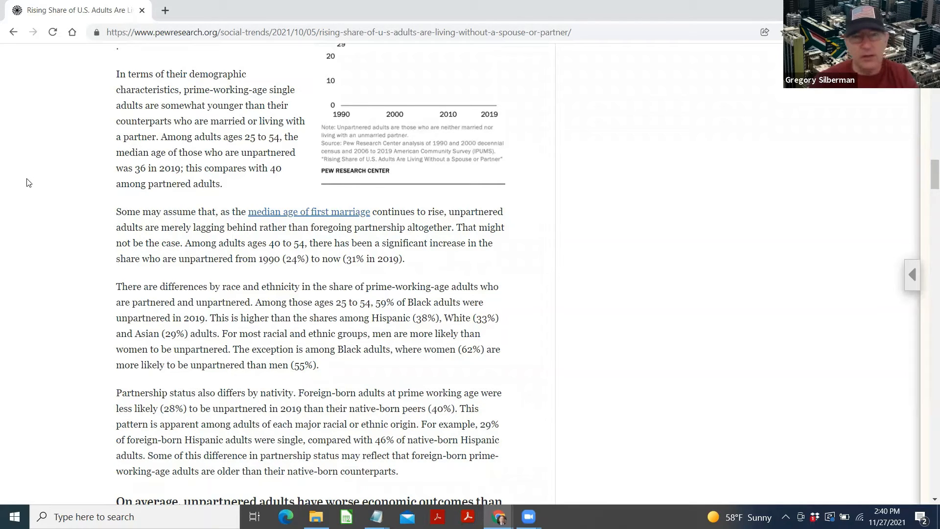
{"action": "scroll", "scroll_direction": "down", "scroll_amount": 3}
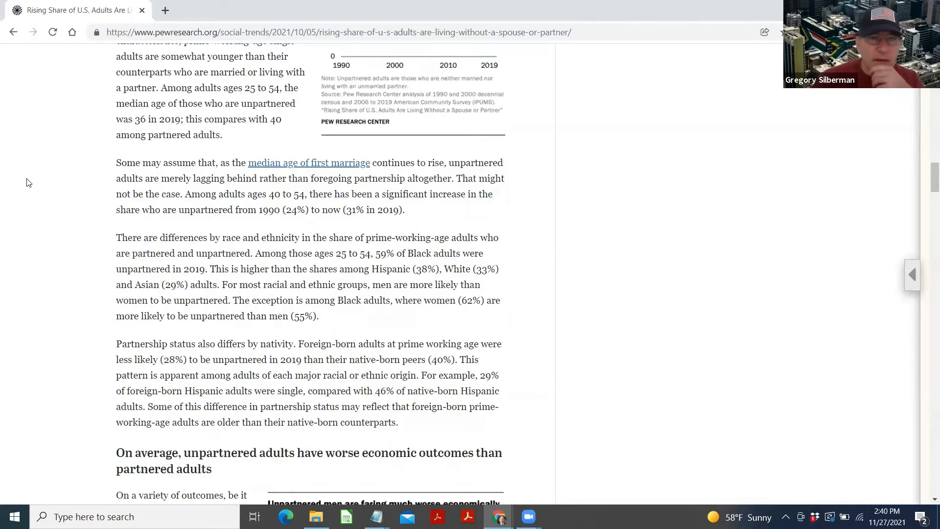
{"action": "scroll", "scroll_direction": "down", "scroll_amount": 3}
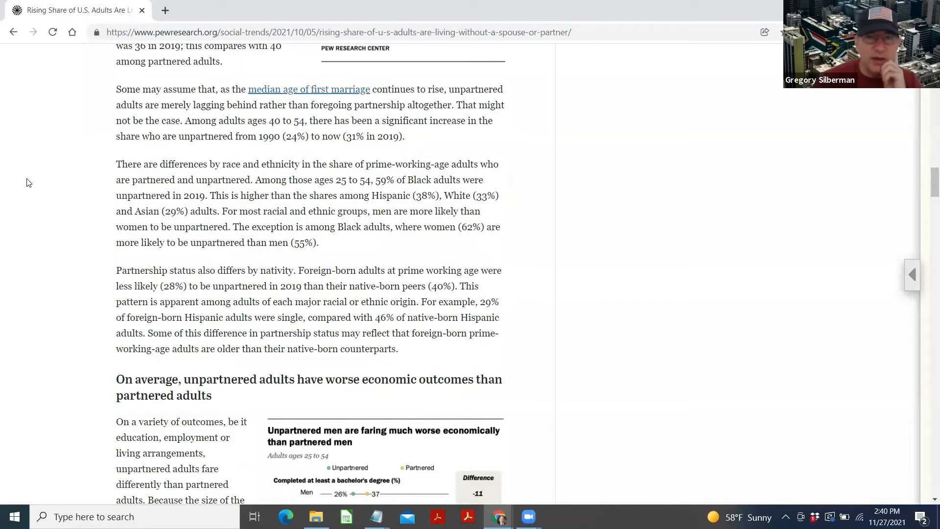
{"action": "scroll", "scroll_direction": "down", "scroll_amount": 3}
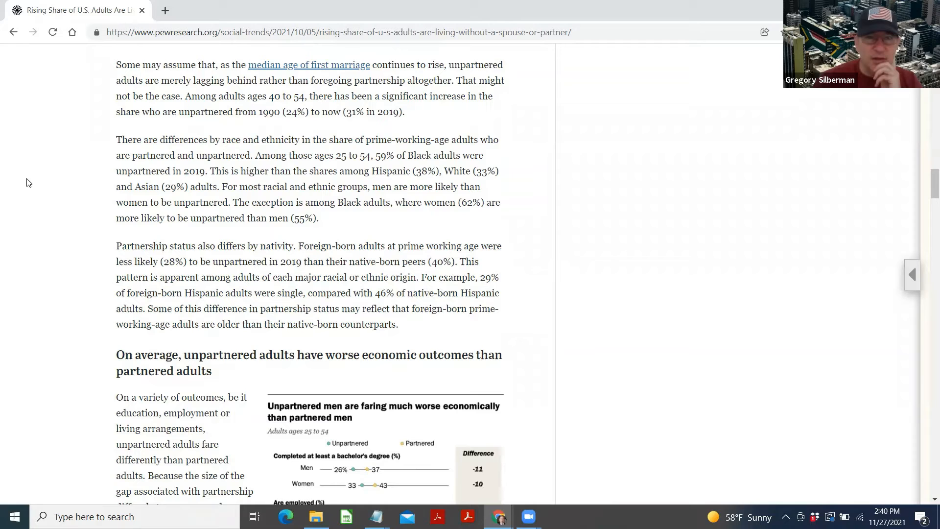
{"action": "scroll", "scroll_direction": "down", "scroll_amount": 3}
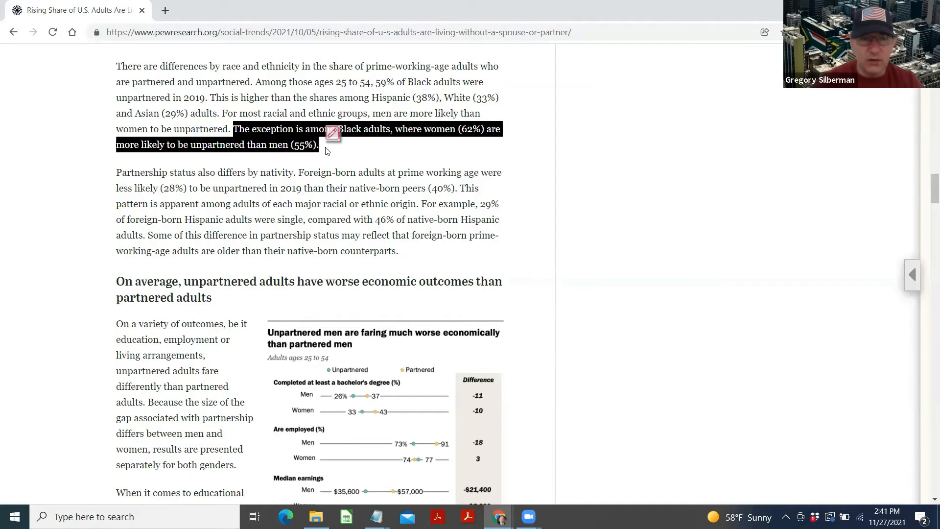
Highlight the sentence on the Black adults exception in yellow.
{"action": "left_click", "coordinate": [333, 133]}
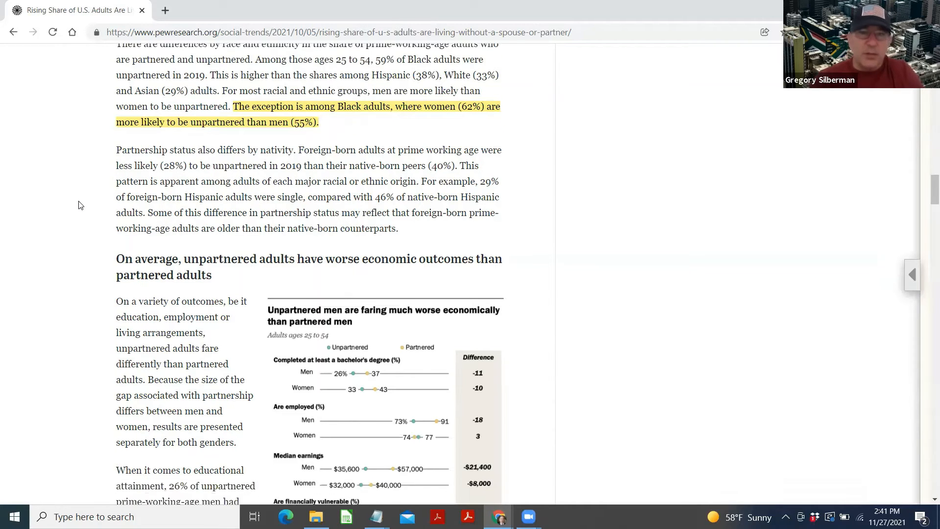
{"action": "scroll", "scroll_direction": "down", "scroll_amount": 3}
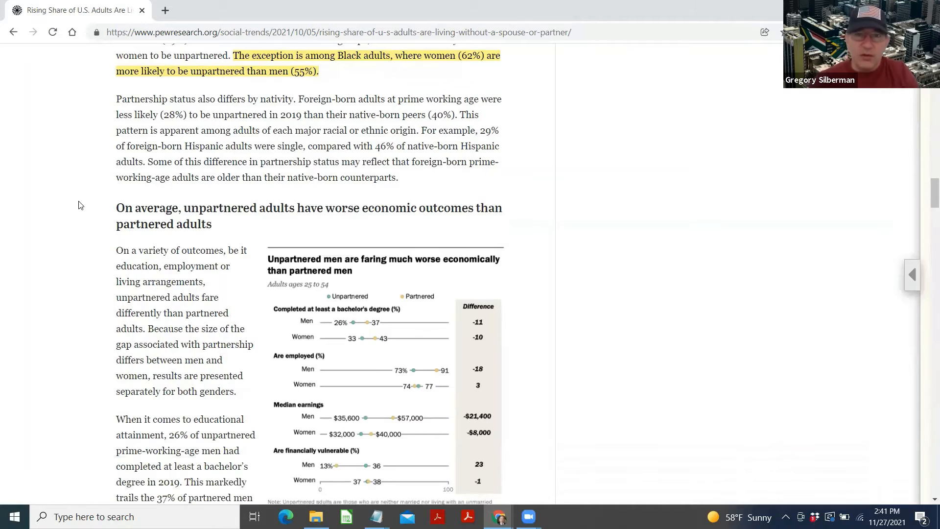
{"action": "scroll", "scroll_direction": "down", "scroll_amount": 3}
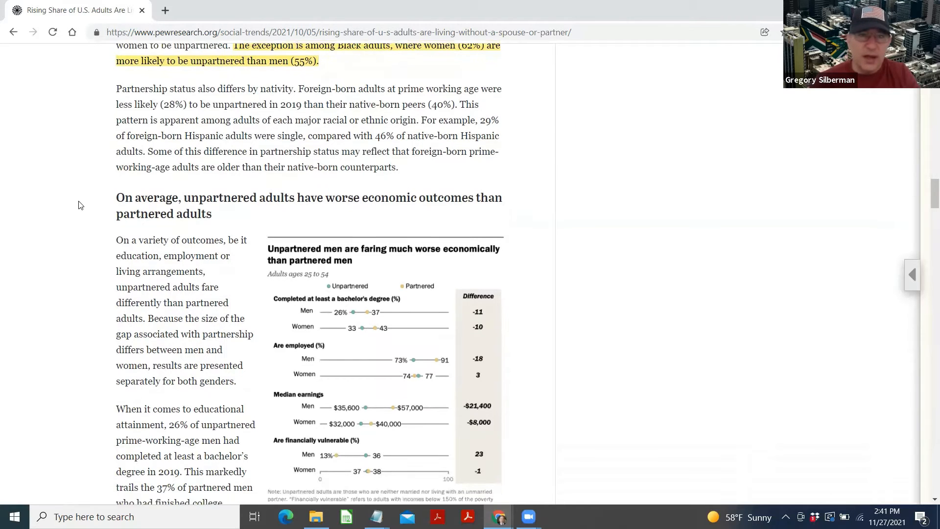
Highlight the passage on partnership status differing by nativity in yellow.
{"action": "scroll", "scroll_direction": "down", "scroll_amount": 3}
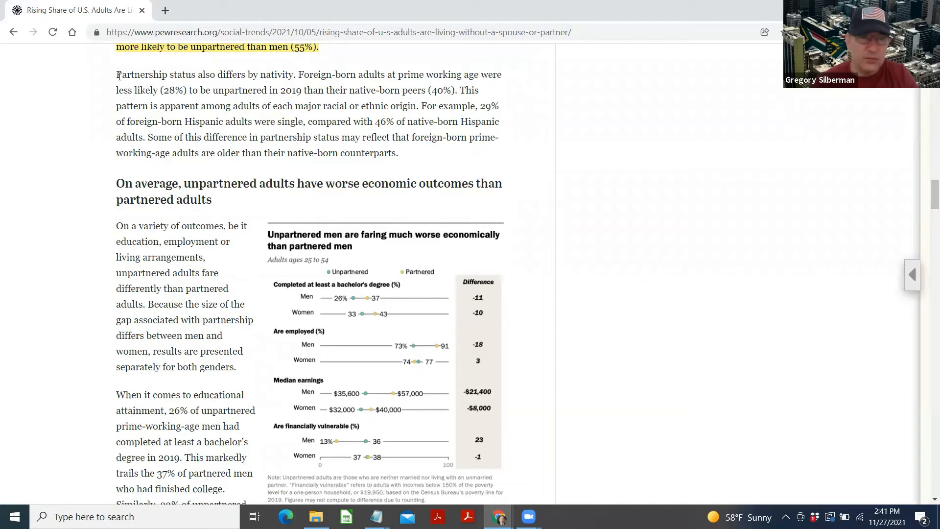
{"action": "left_click_drag", "start_coordinate": [115, 74], "coordinate": [419, 106]}
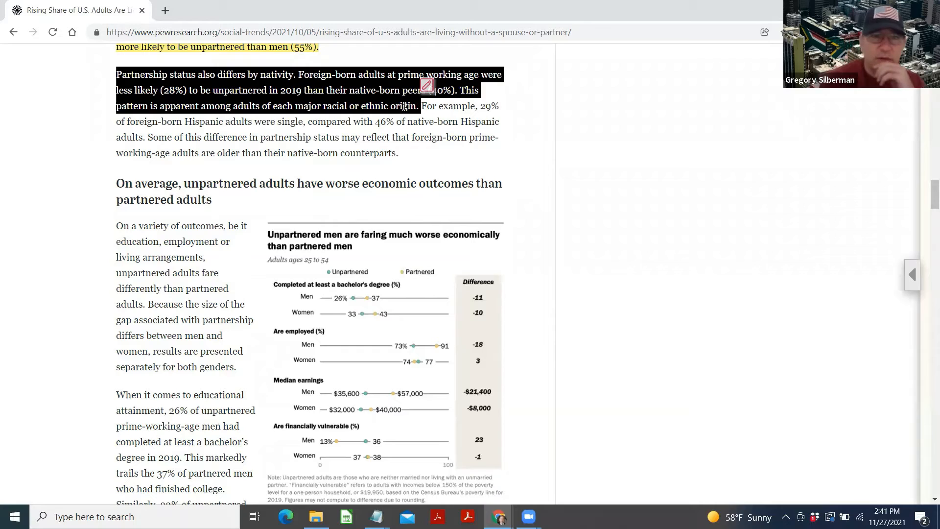
{"action": "left_click", "coordinate": [426, 85]}
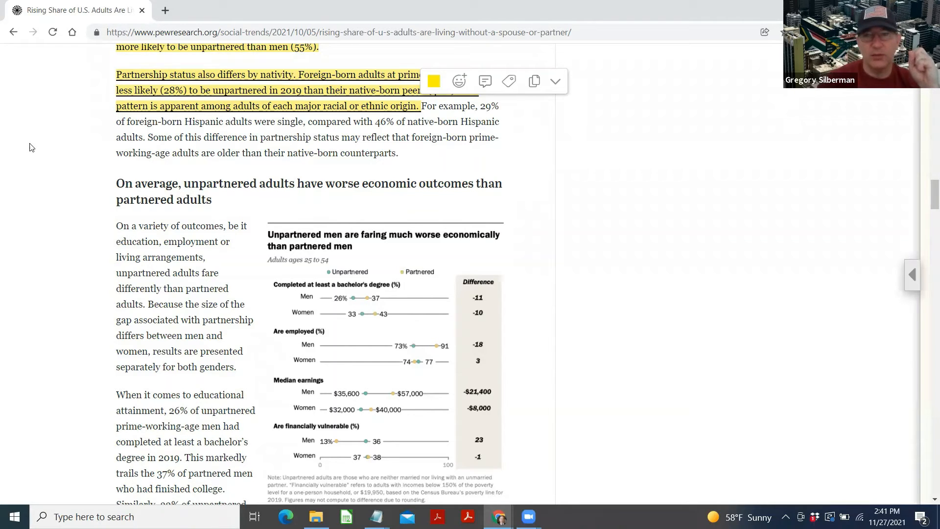
{"action": "scroll", "scroll_direction": "down", "scroll_amount": 3}
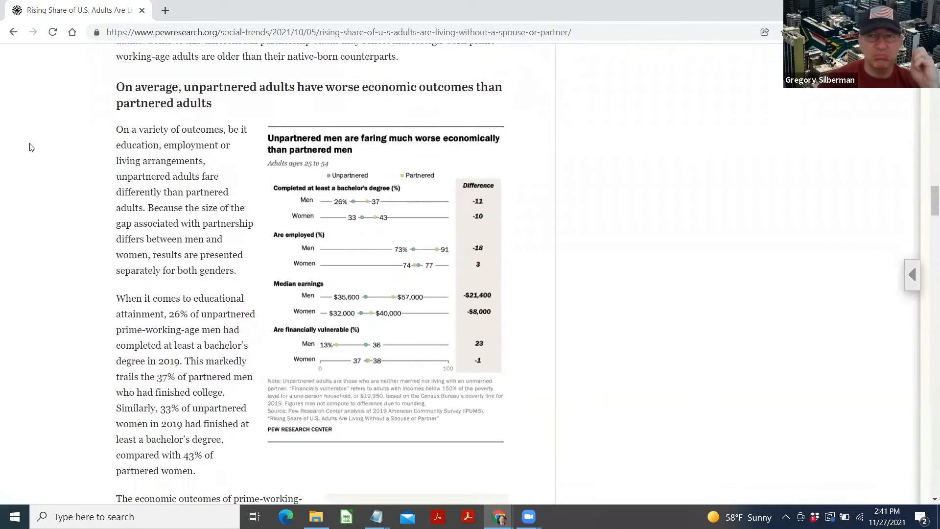
{"action": "scroll", "scroll_direction": "down", "scroll_amount": 3}
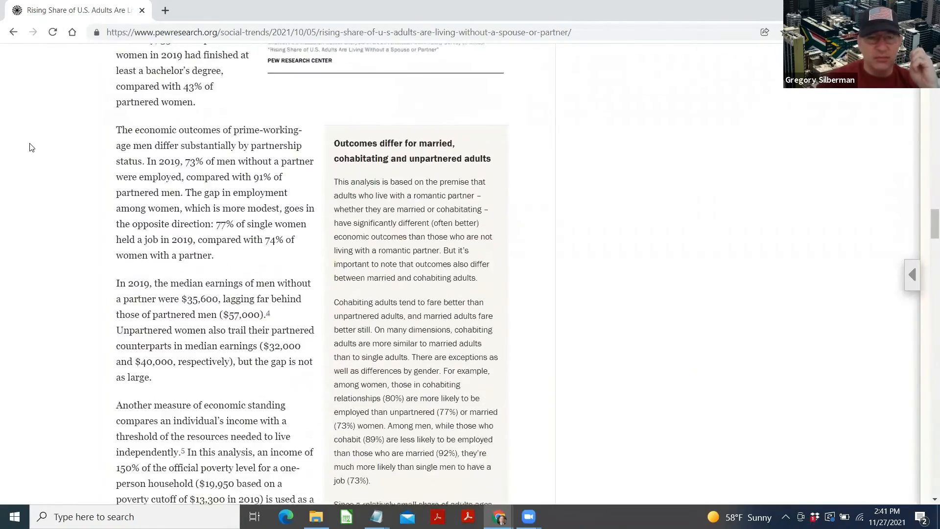
{"action": "scroll", "scroll_direction": "down", "scroll_amount": 3}
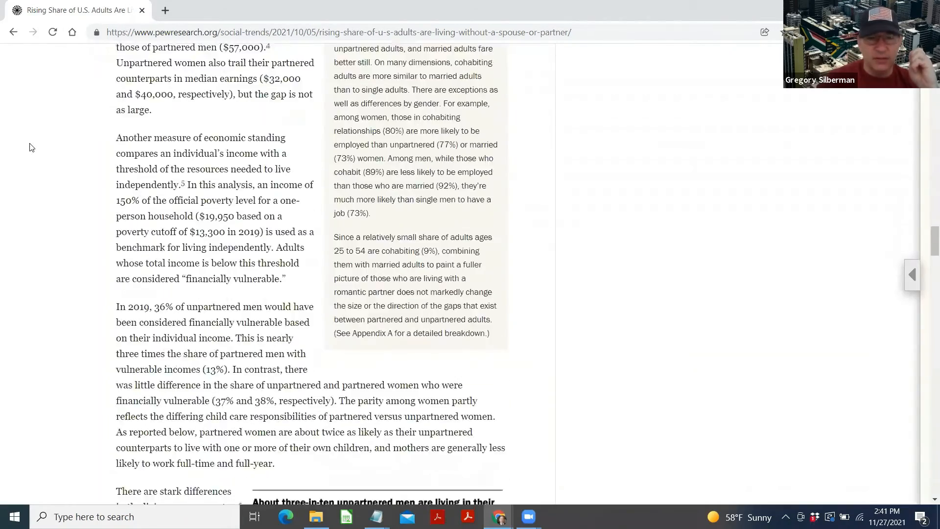
{"action": "scroll", "scroll_direction": "down", "scroll_amount": 3}
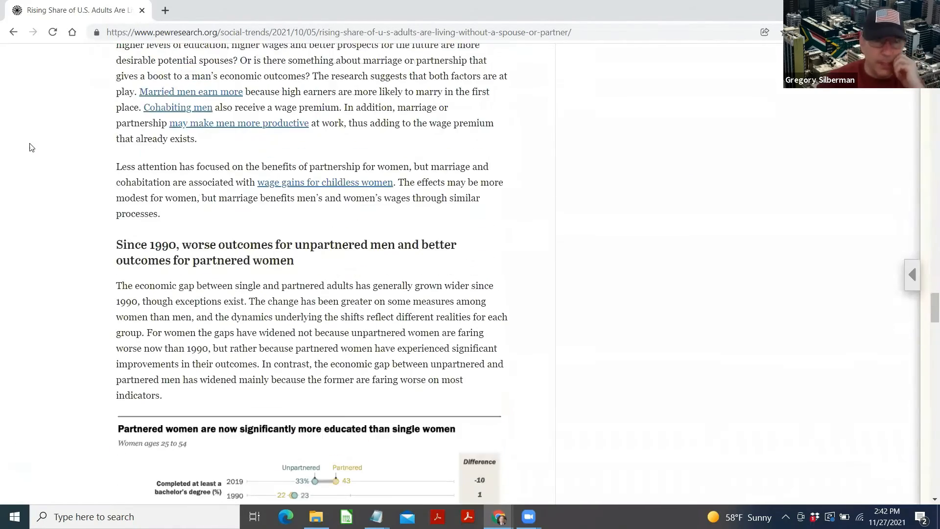
{"action": "scroll", "scroll_direction": "down", "scroll_amount": 3}
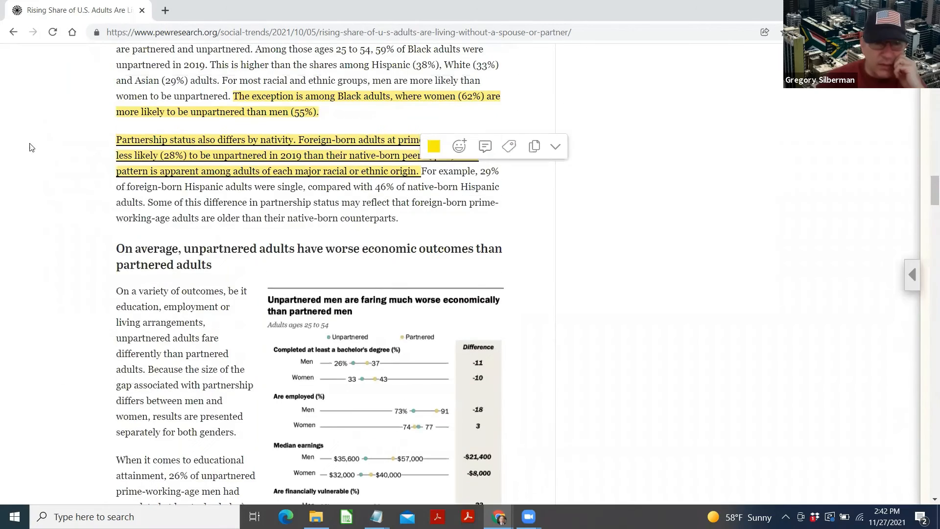
{"action": "scroll", "scroll_direction": "down", "scroll_amount": 3}
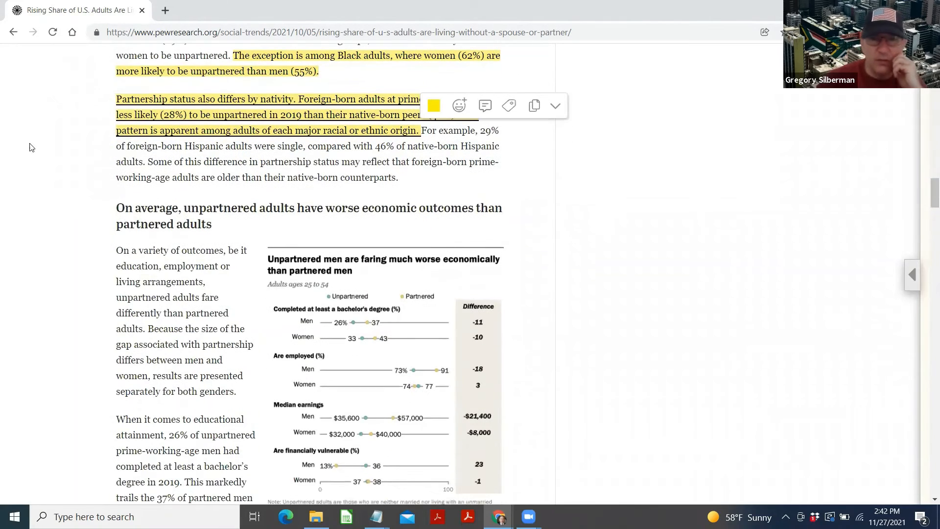
{"action": "scroll", "scroll_direction": "down", "scroll_amount": 3}
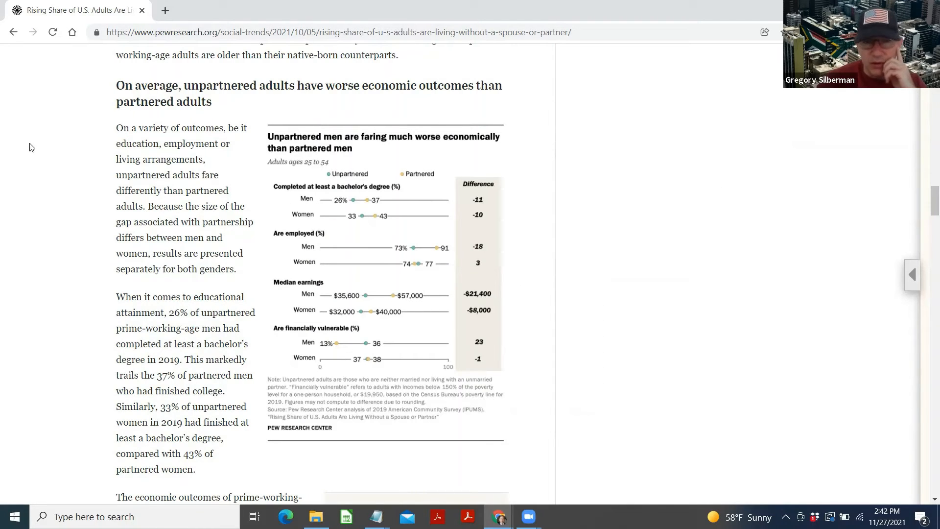
{"action": "mouse_move", "coordinate": [81, 301]}
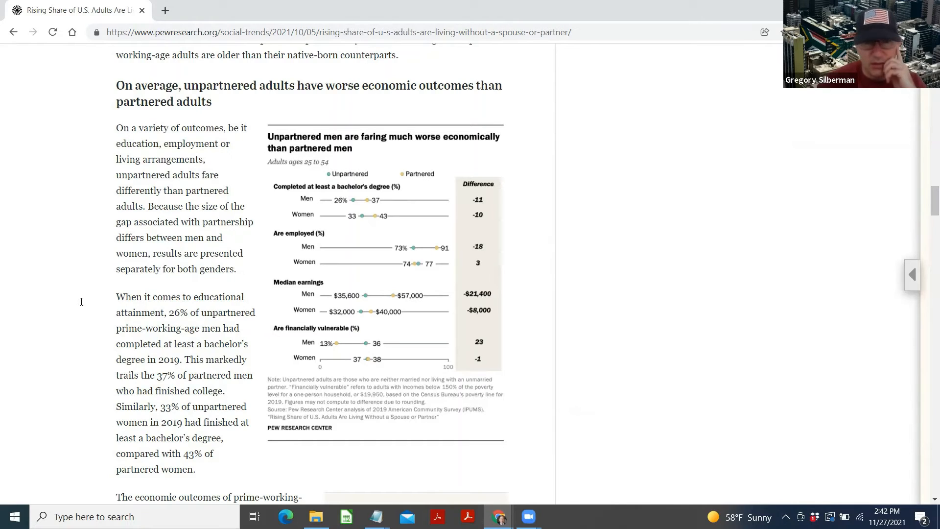
{"action": "mouse_move", "coordinate": [2, 318]}
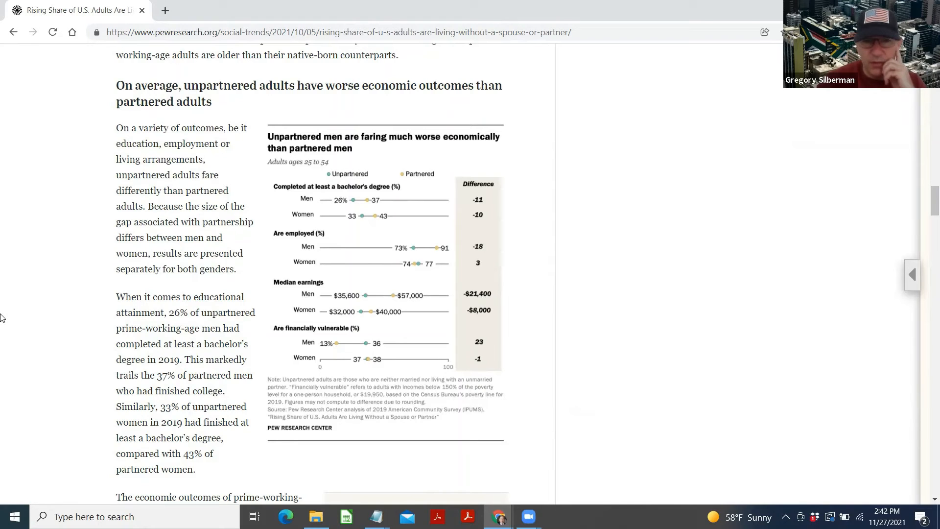
Scroll through the 'Since 1990' section to the single men's employment and earnings chart.
{"action": "scroll", "scroll_direction": "down", "scroll_amount": 3}
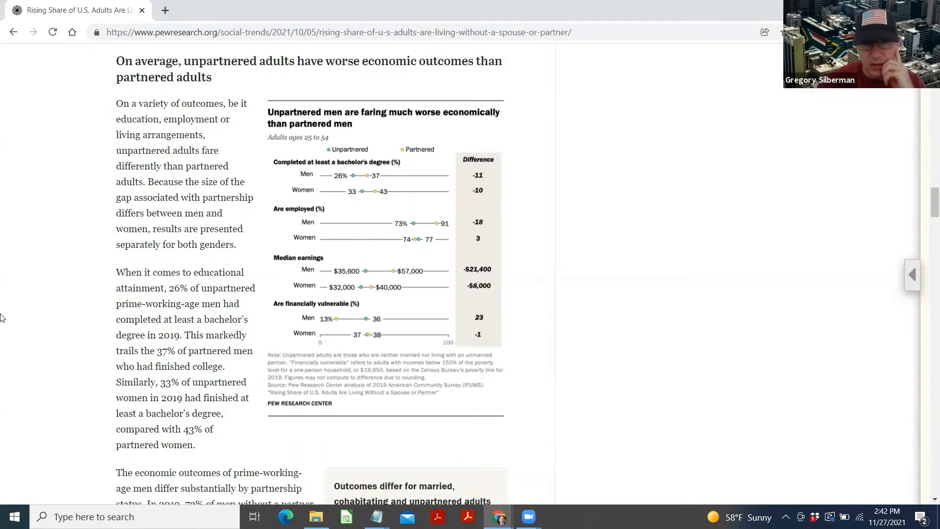
{"action": "scroll", "scroll_direction": "down", "scroll_amount": 3}
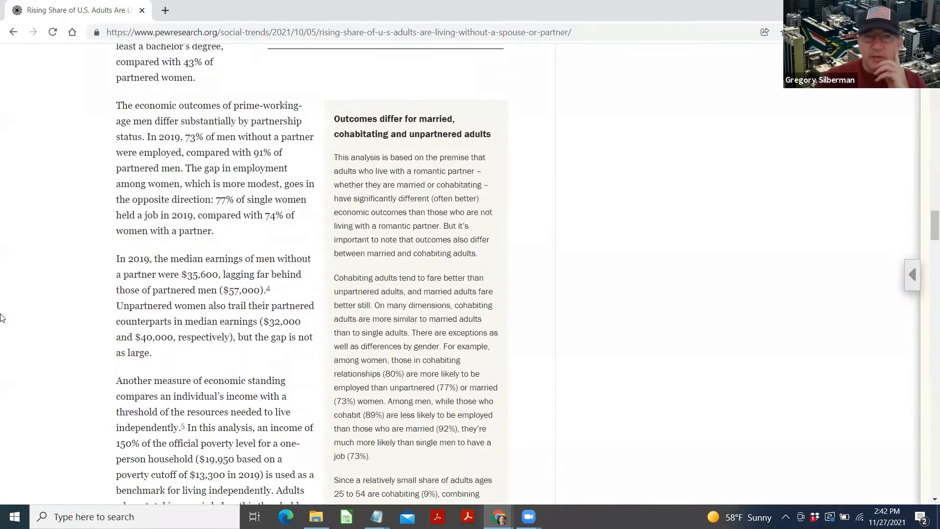
{"action": "scroll", "scroll_direction": "down", "scroll_amount": 3}
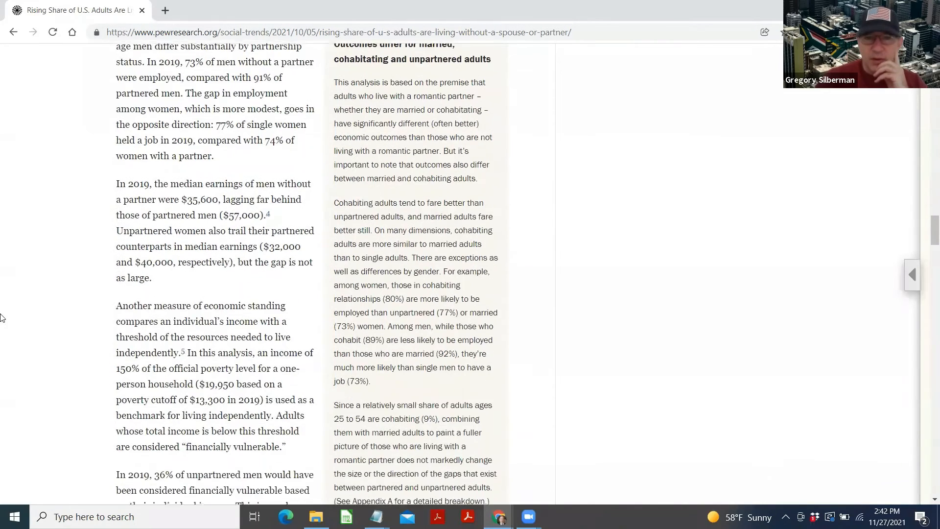
{"action": "scroll", "scroll_direction": "down", "scroll_amount": 3}
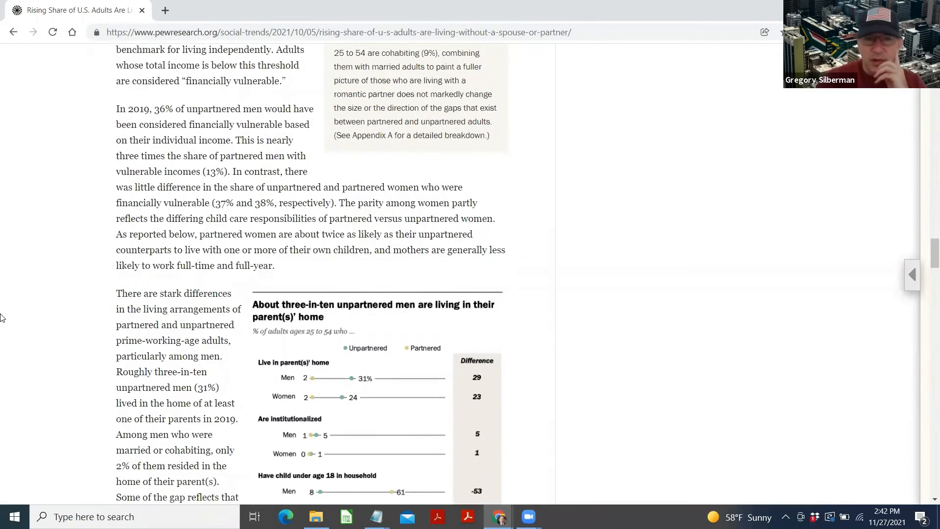
{"action": "scroll", "scroll_direction": "down", "scroll_amount": 3}
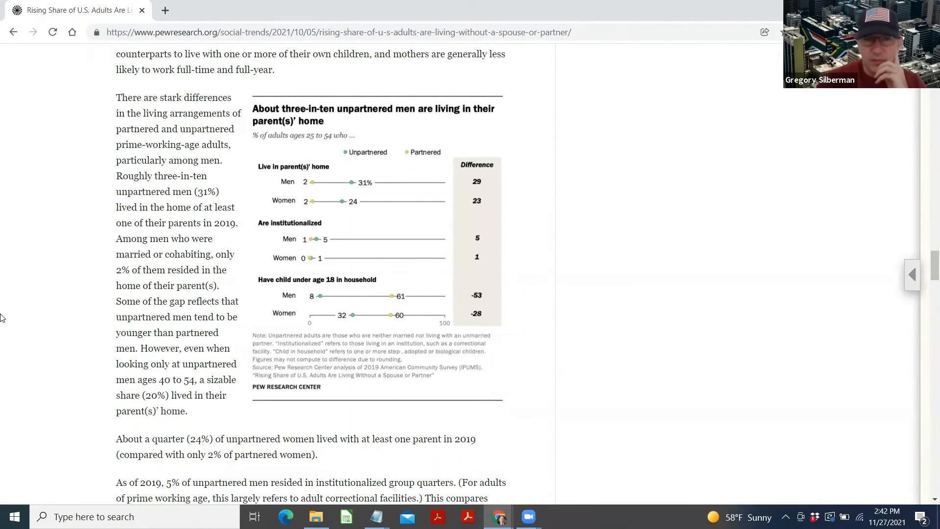
{"action": "scroll", "scroll_direction": "down", "scroll_amount": 3}
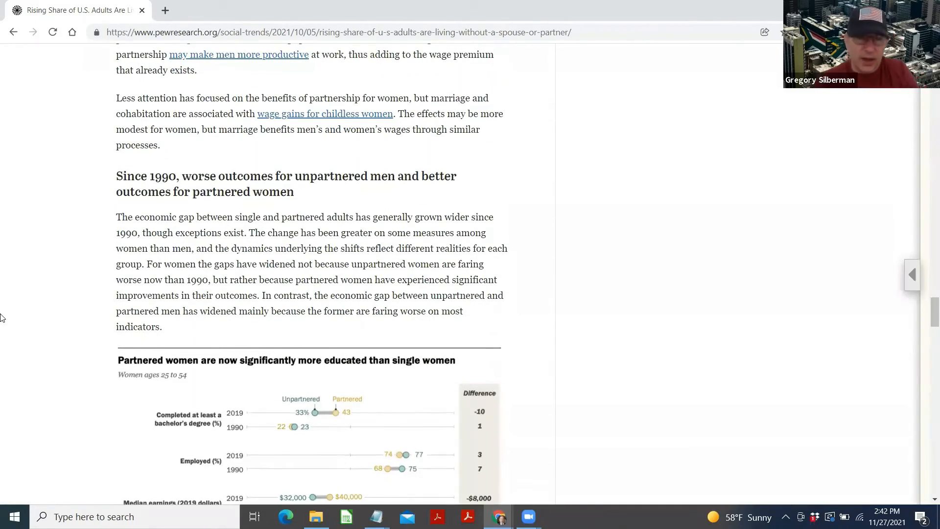
{"action": "scroll", "scroll_direction": "down", "scroll_amount": 3}
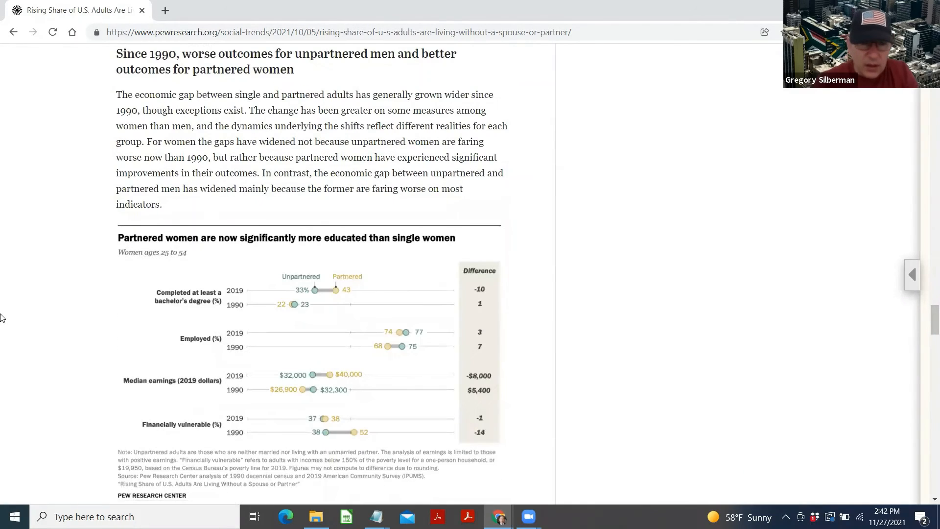
{"action": "scroll", "scroll_direction": "down", "scroll_amount": 3}
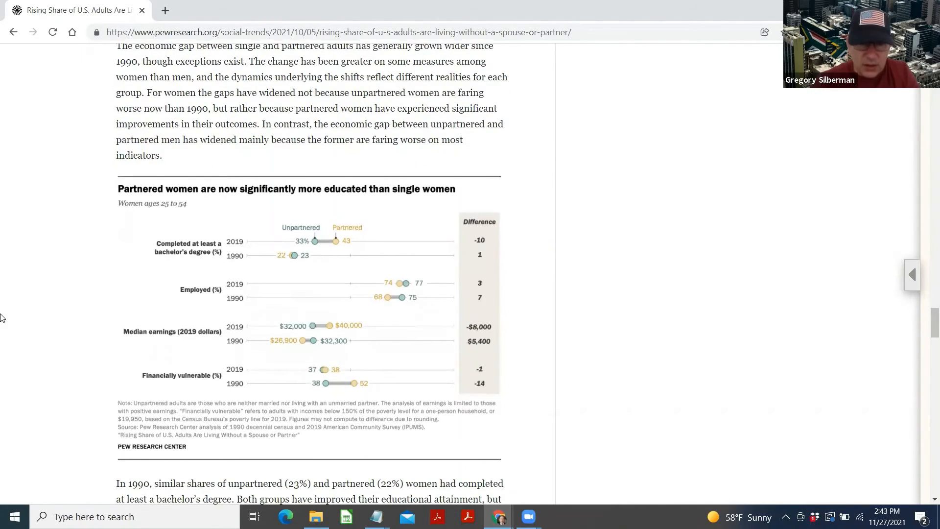
{"action": "scroll", "scroll_direction": "down", "scroll_amount": 3}
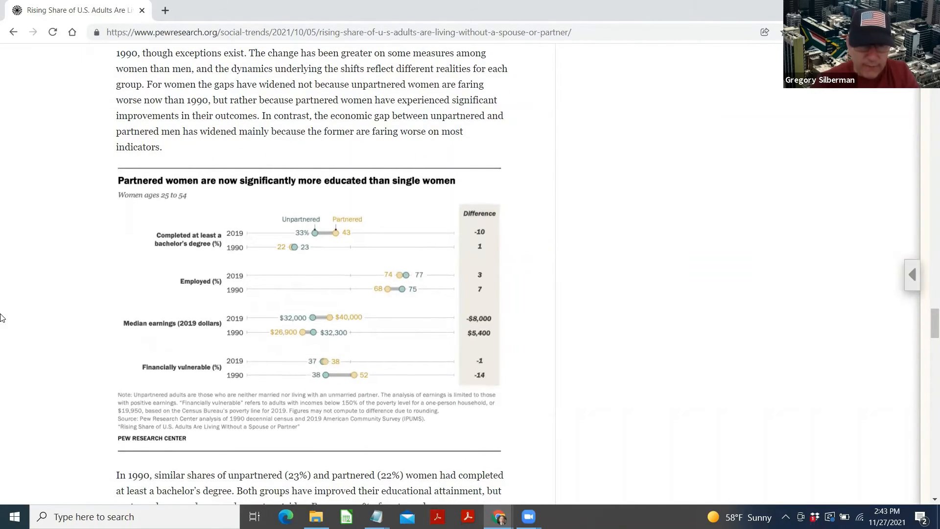
{"action": "scroll", "scroll_direction": "down", "scroll_amount": 3}
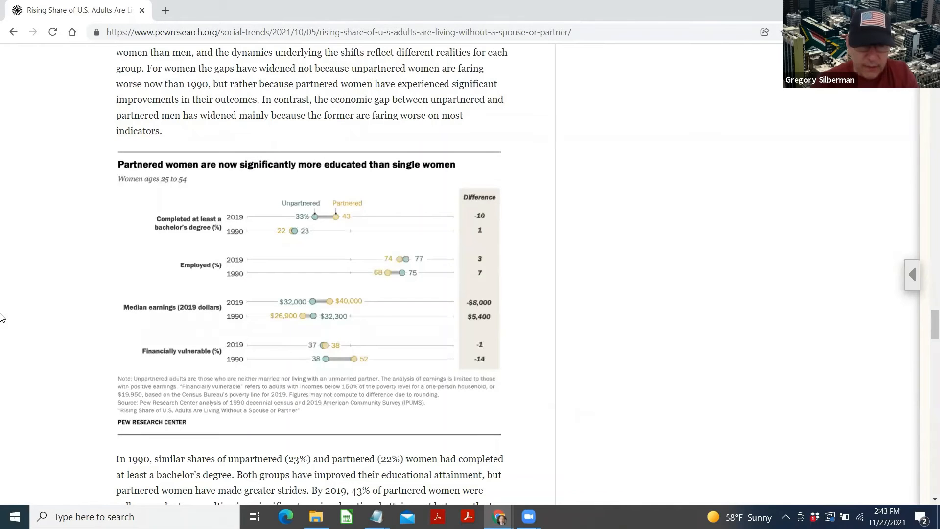
{"action": "scroll", "scroll_direction": "down", "scroll_amount": 3}
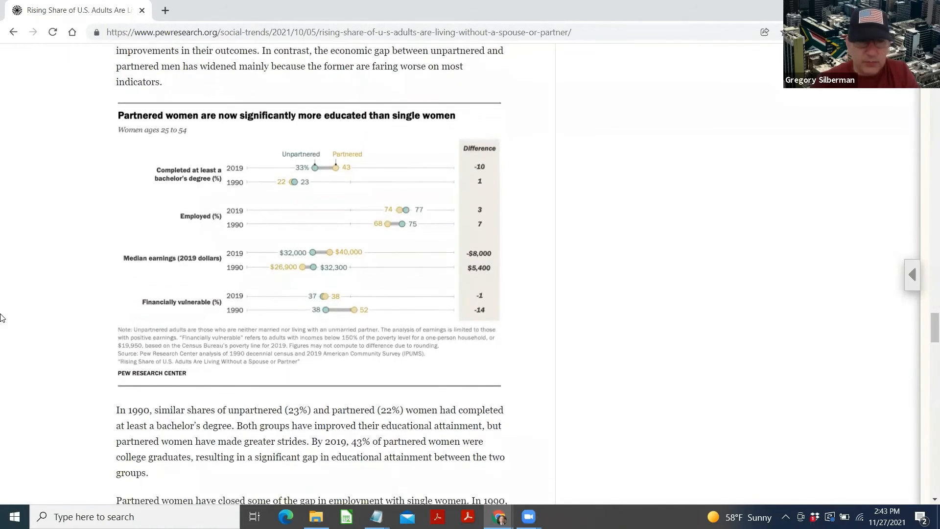
{"action": "scroll", "scroll_direction": "down", "scroll_amount": 3}
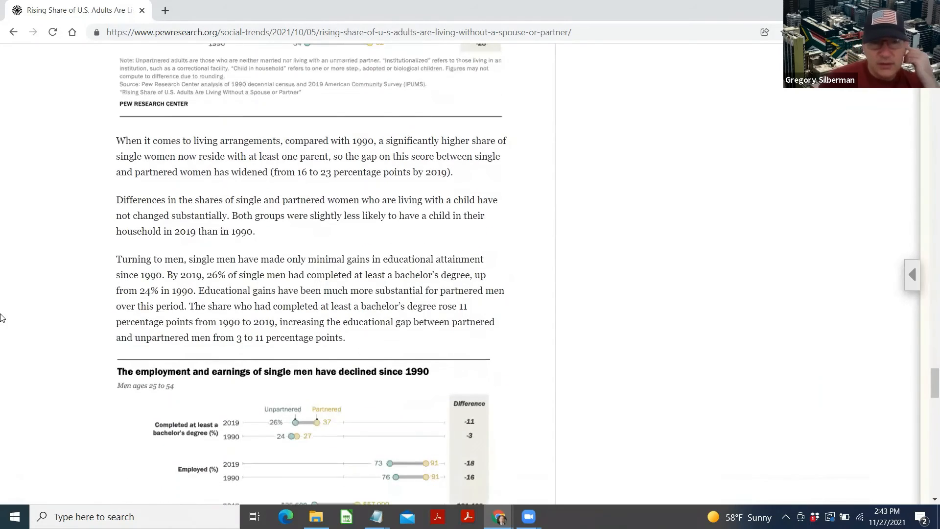
Scroll to the end of page 1 past the footnotes, then back up slightly.
{"action": "scroll", "scroll_direction": "down", "scroll_amount": 3}
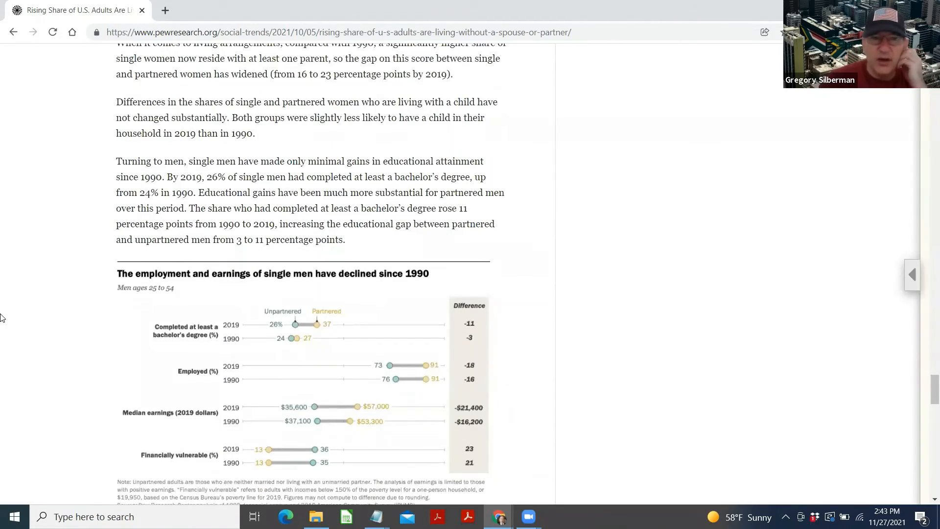
{"action": "scroll", "scroll_direction": "down", "scroll_amount": 3}
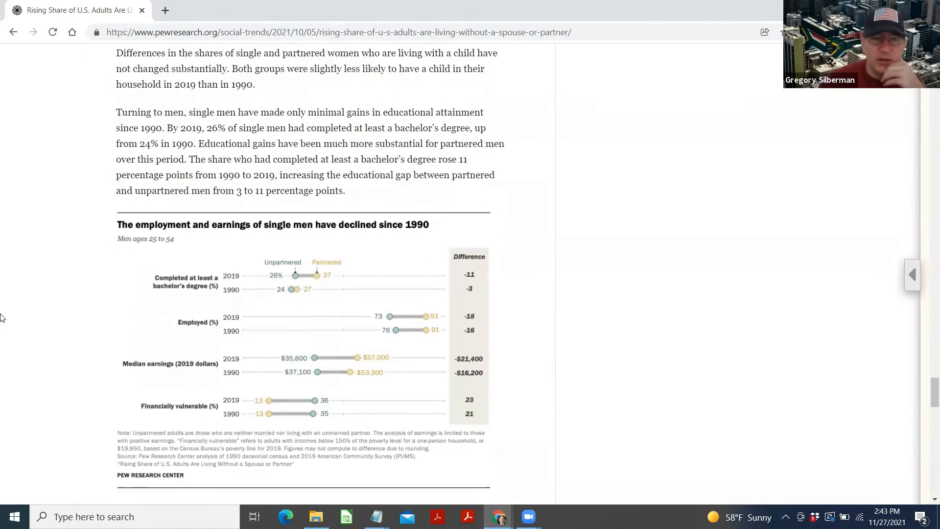
{"action": "scroll", "scroll_direction": "down", "scroll_amount": 3}
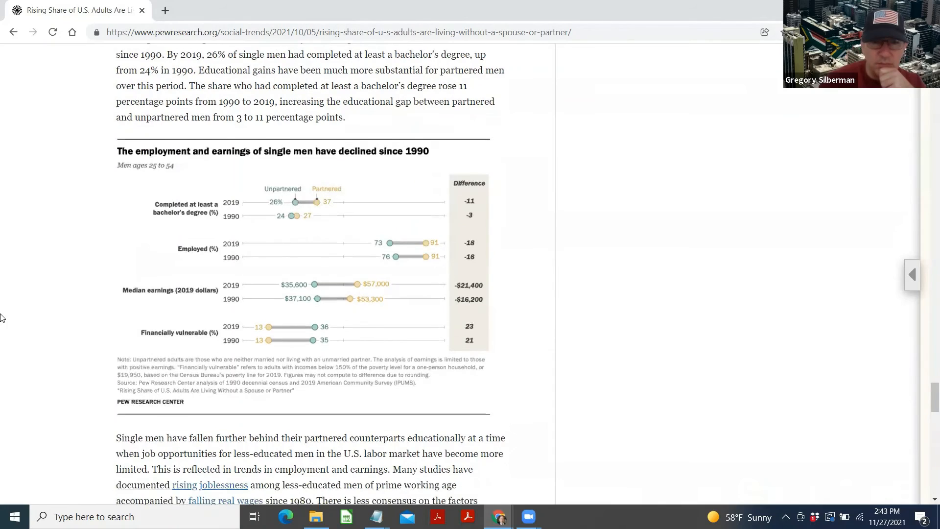
{"action": "scroll", "scroll_direction": "down", "scroll_amount": 3}
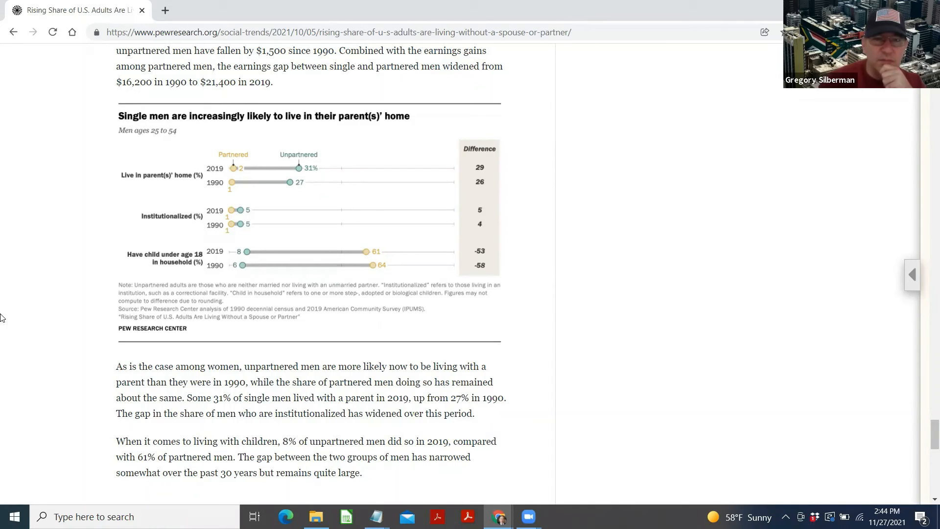
{"action": "scroll", "scroll_direction": "down", "scroll_amount": 3}
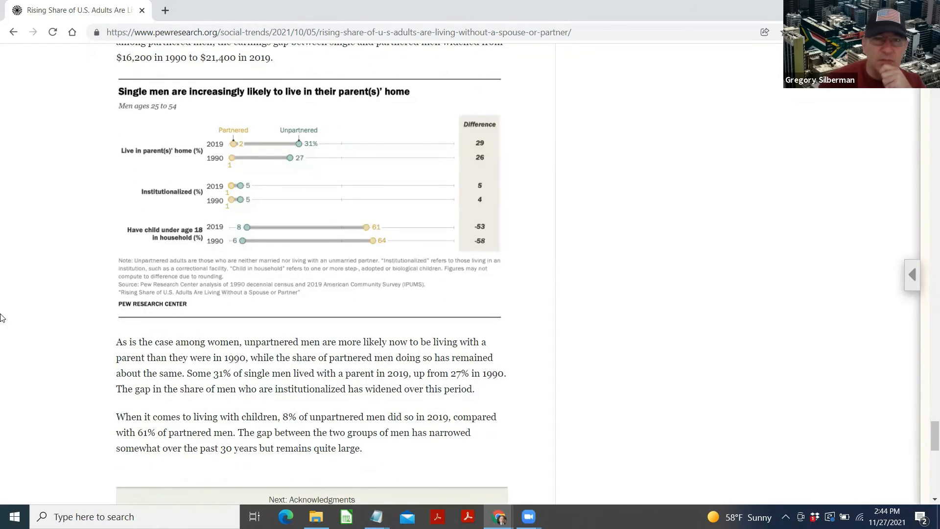
{"action": "scroll", "scroll_direction": "down", "scroll_amount": 3}
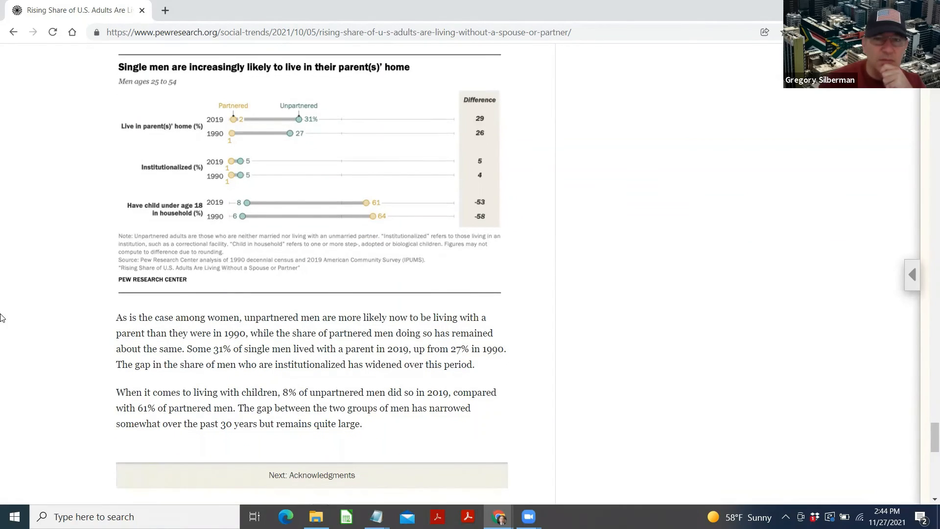
{"action": "scroll", "scroll_direction": "down", "scroll_amount": 3}
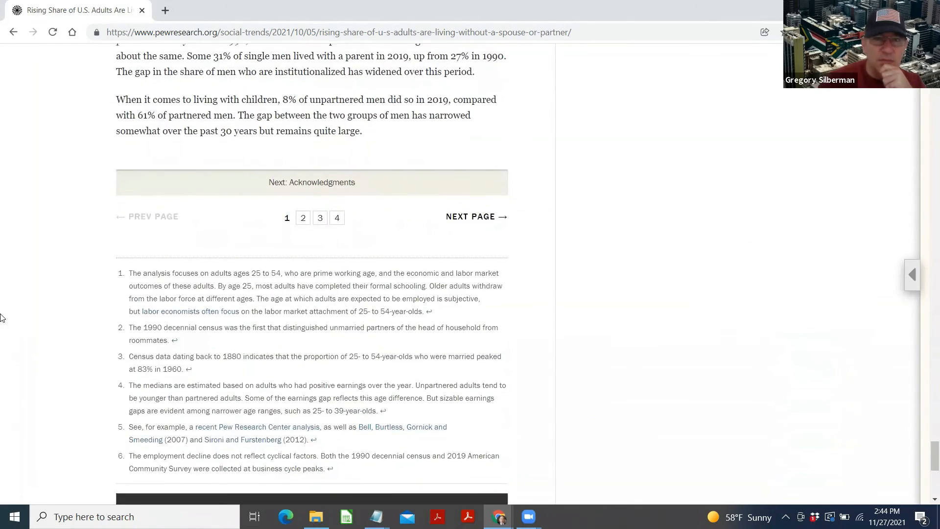
{"action": "scroll", "scroll_direction": "up", "scroll_amount": 3}
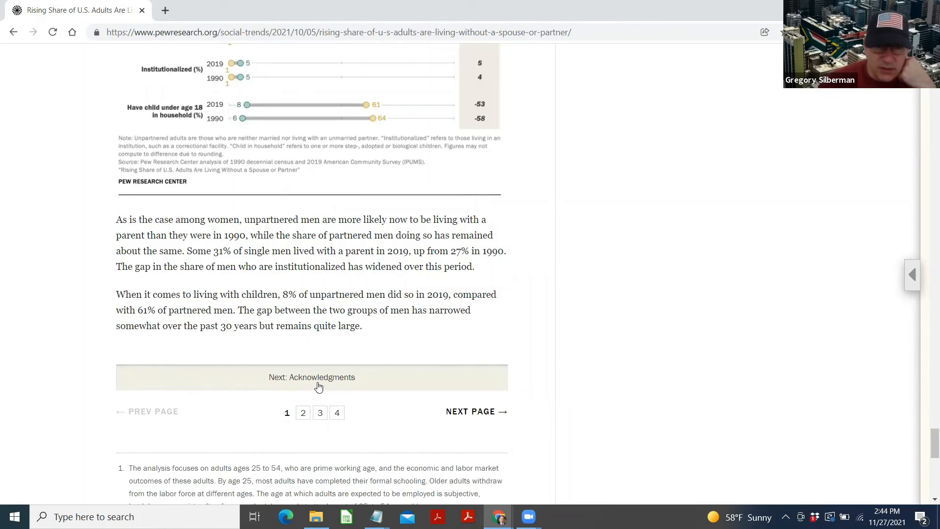
Open the Appendix A supplemental table page and scroll through it.
{"action": "left_click", "coordinate": [311, 376]}
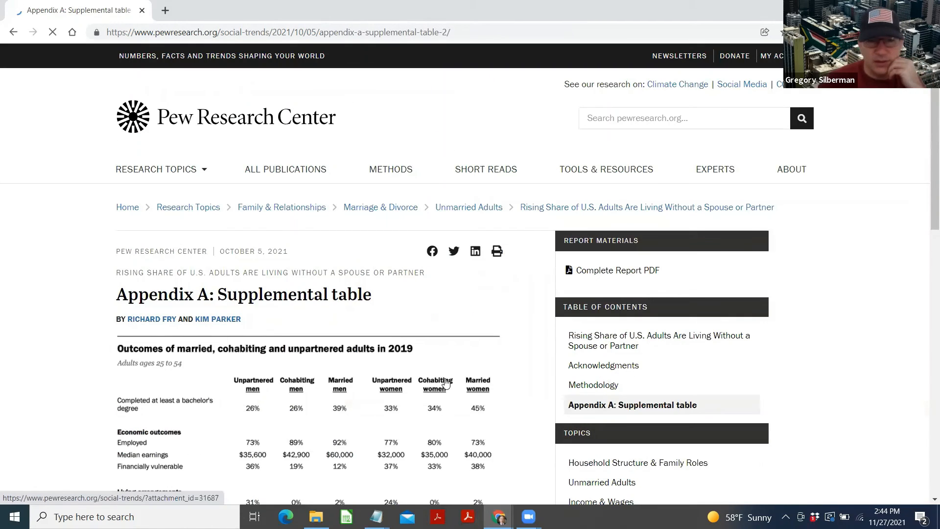
{"action": "scroll", "scroll_direction": "down", "scroll_amount": 3}
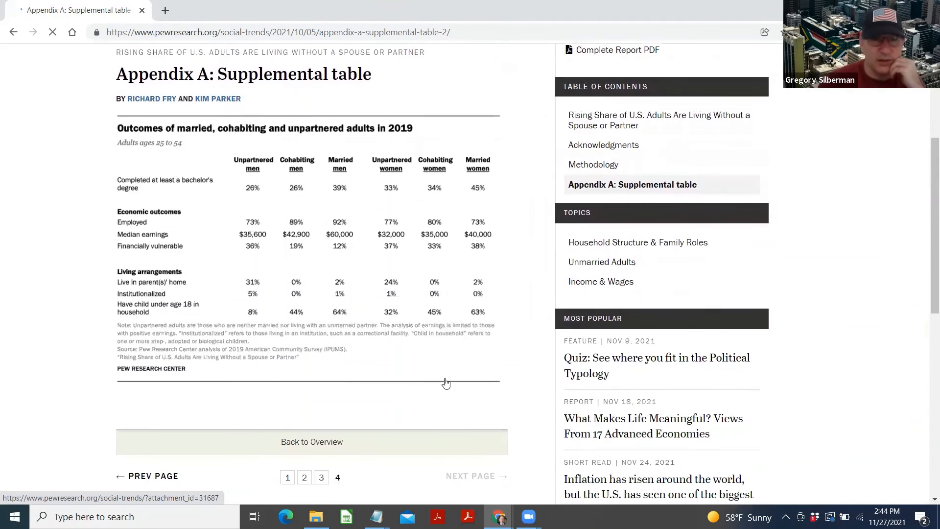
{"action": "scroll", "scroll_direction": "down", "scroll_amount": 3}
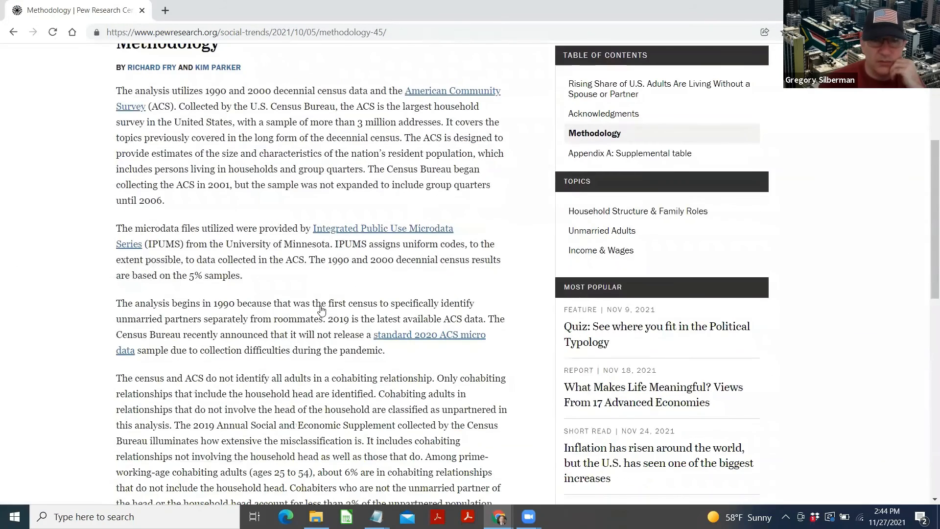
{"action": "scroll", "scroll_direction": "down", "scroll_amount": 3}
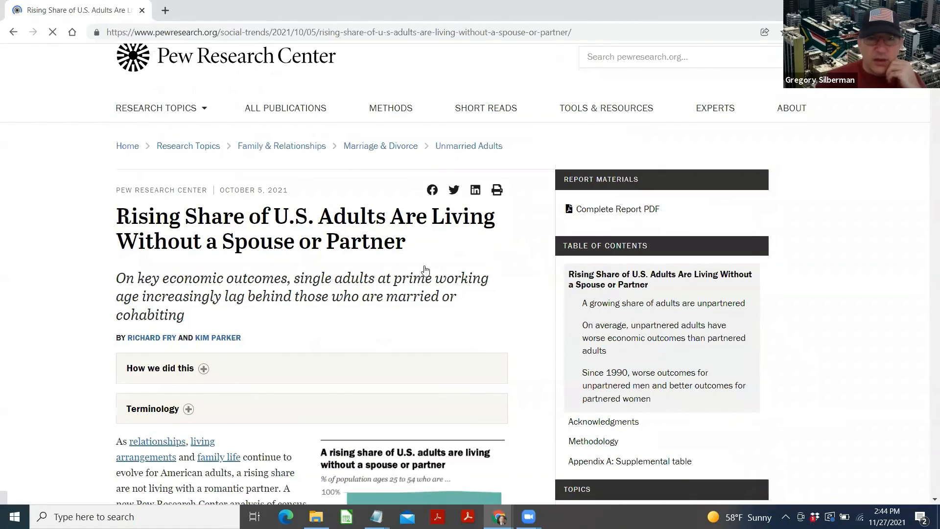
{"action": "scroll", "scroll_direction": "down", "scroll_amount": 3}
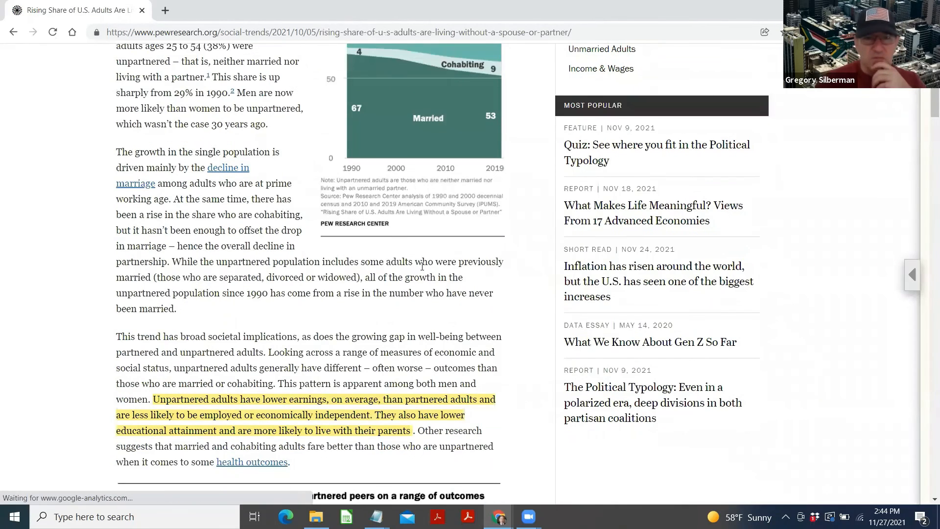